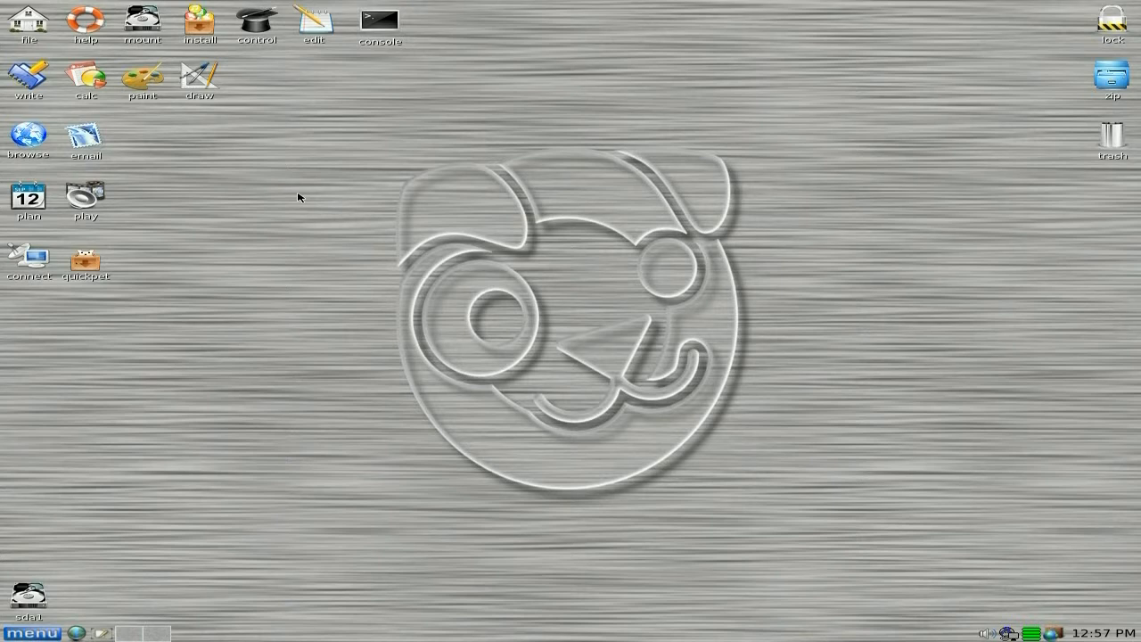
{"action": "mouse_move", "coordinate": [301, 157]}
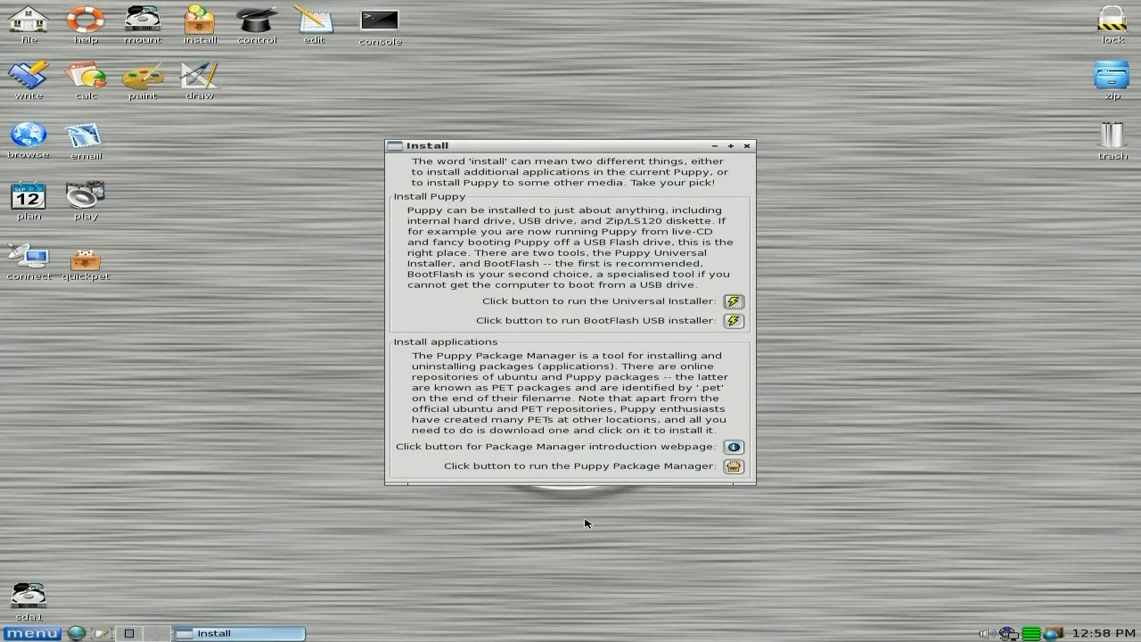
Launch Puppy Package Manager to list the available packages.
{"action": "left_click", "coordinate": [747, 147]}
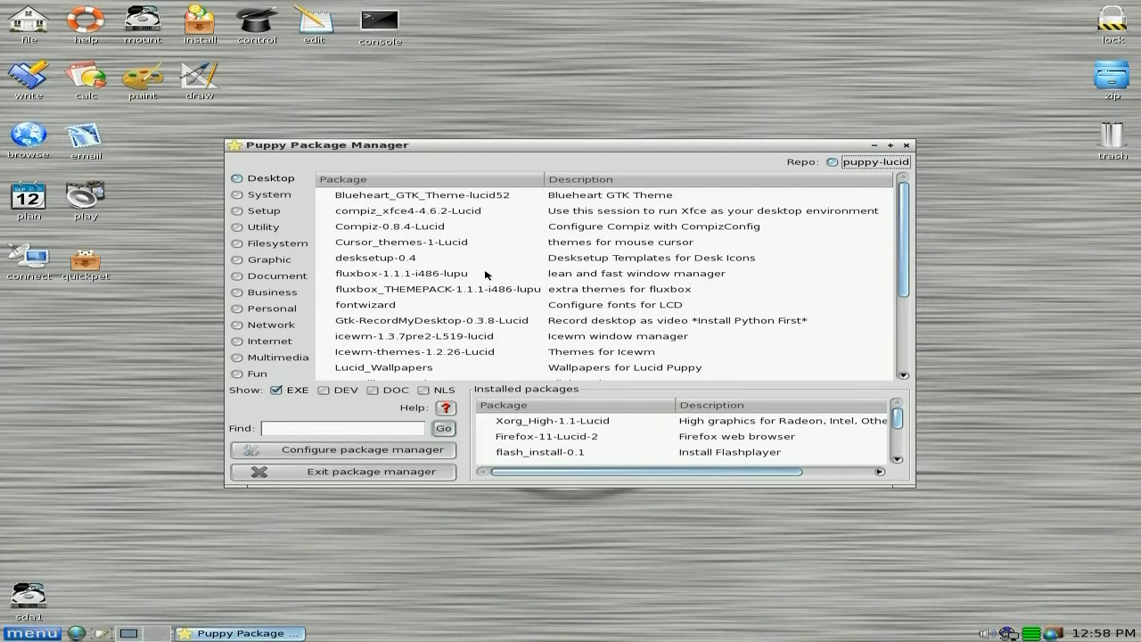
{"action": "mouse_move", "coordinate": [516, 342]}
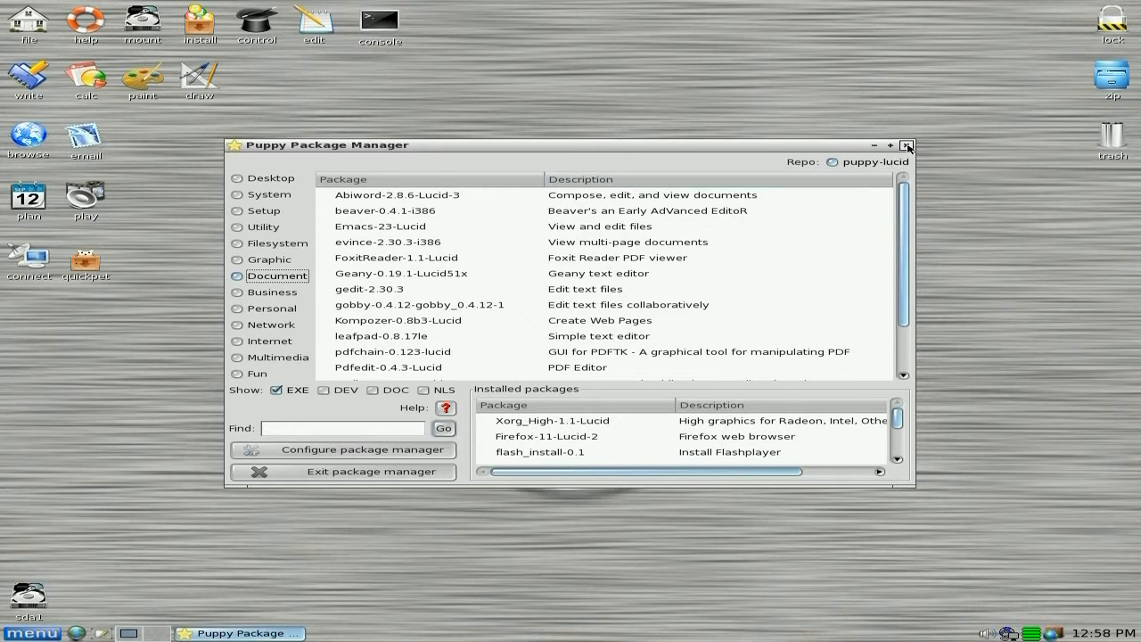
Exit the package manager and show the Document submenu with AbiWord, LibreOffice and Geany.
{"action": "left_click", "coordinate": [906, 145]}
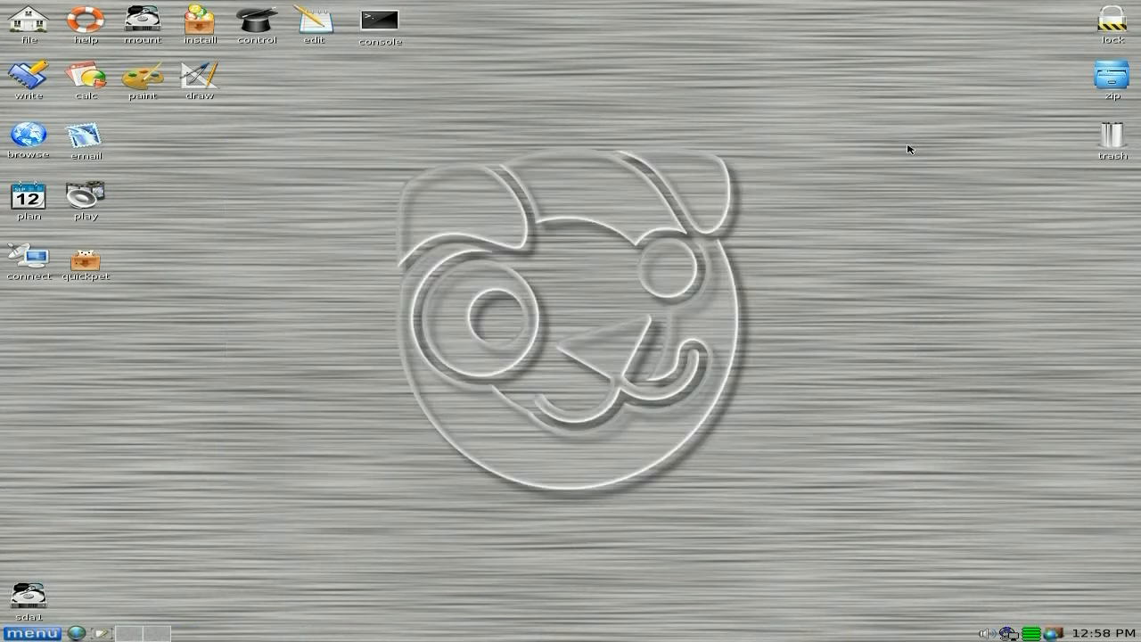
{"action": "mouse_move", "coordinate": [606, 312]}
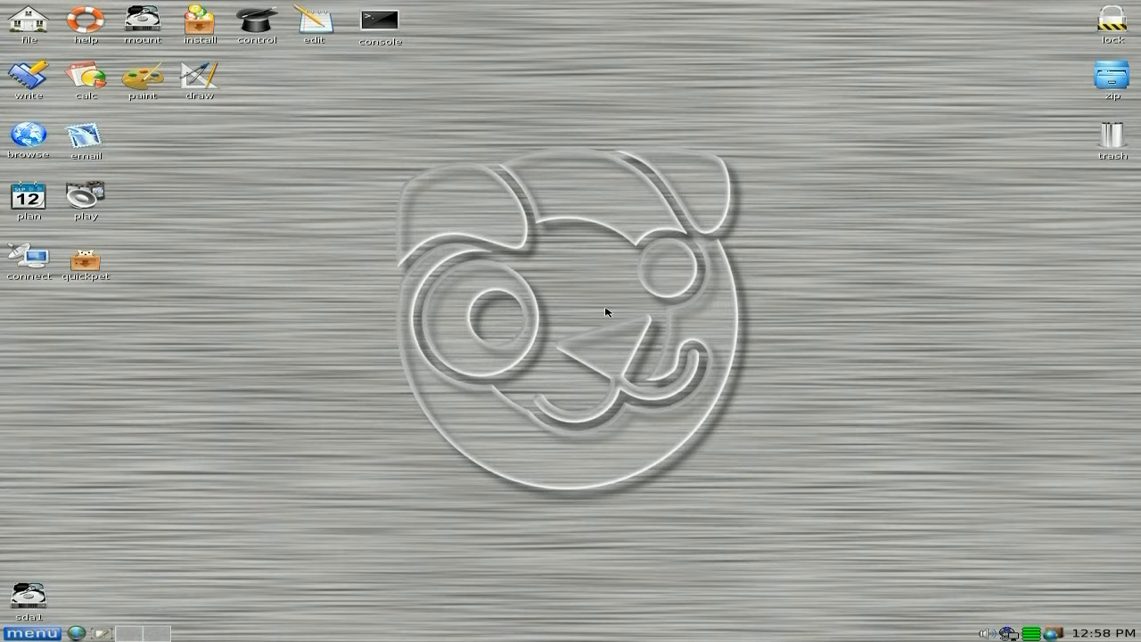
{"action": "mouse_move", "coordinate": [606, 310]}
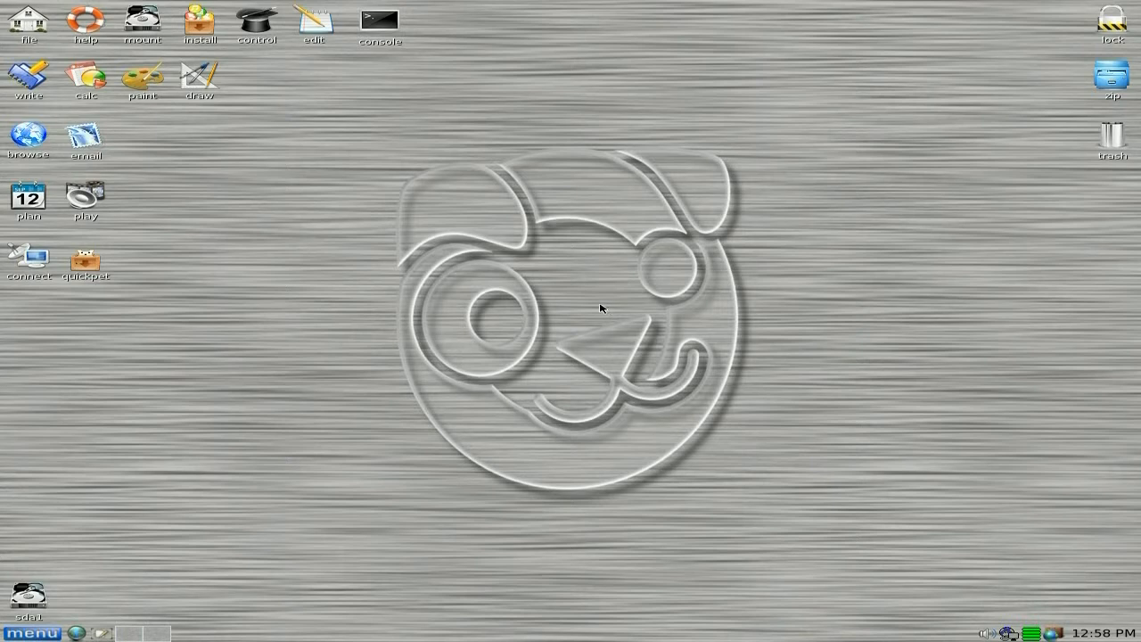
{"action": "mouse_move", "coordinate": [588, 296]}
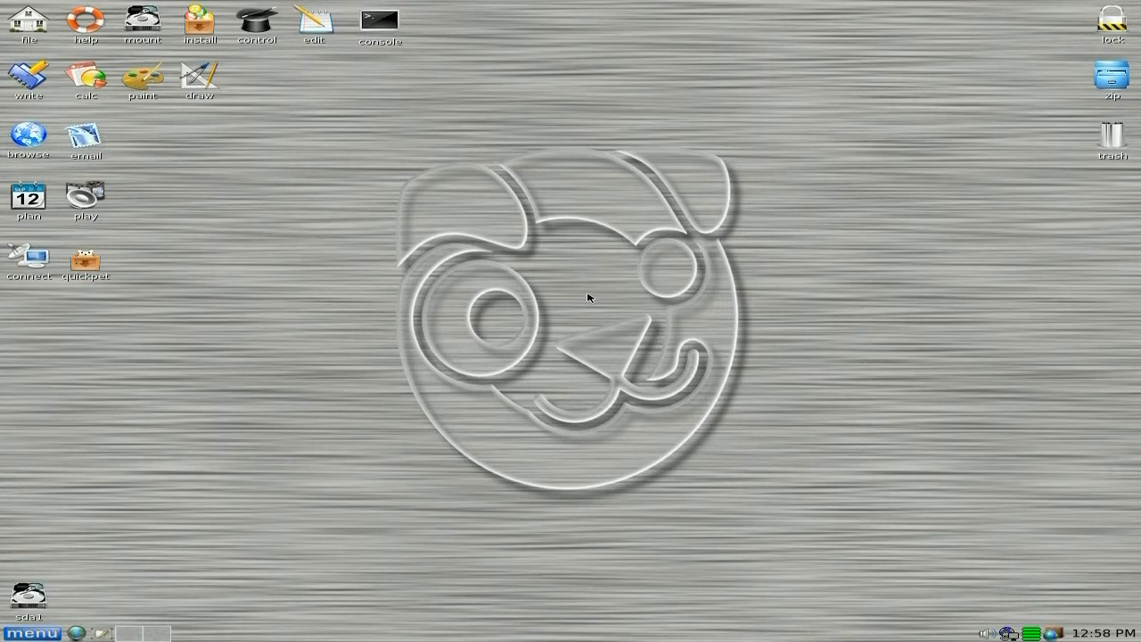
{"action": "mouse_move", "coordinate": [128, 169]}
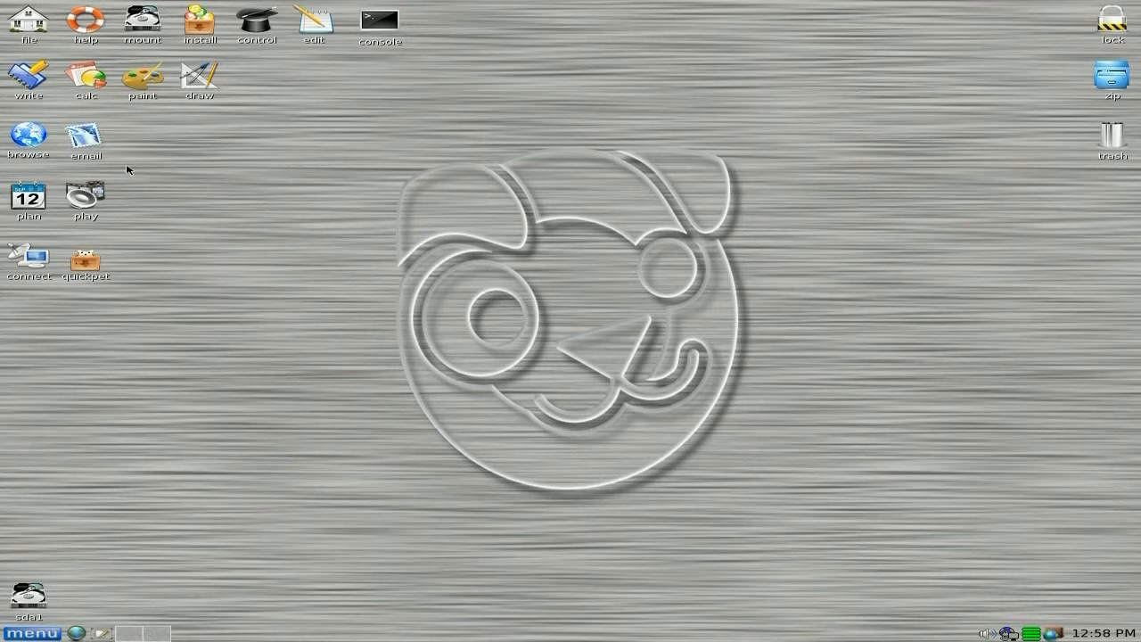
{"action": "left_click", "coordinate": [32, 633]}
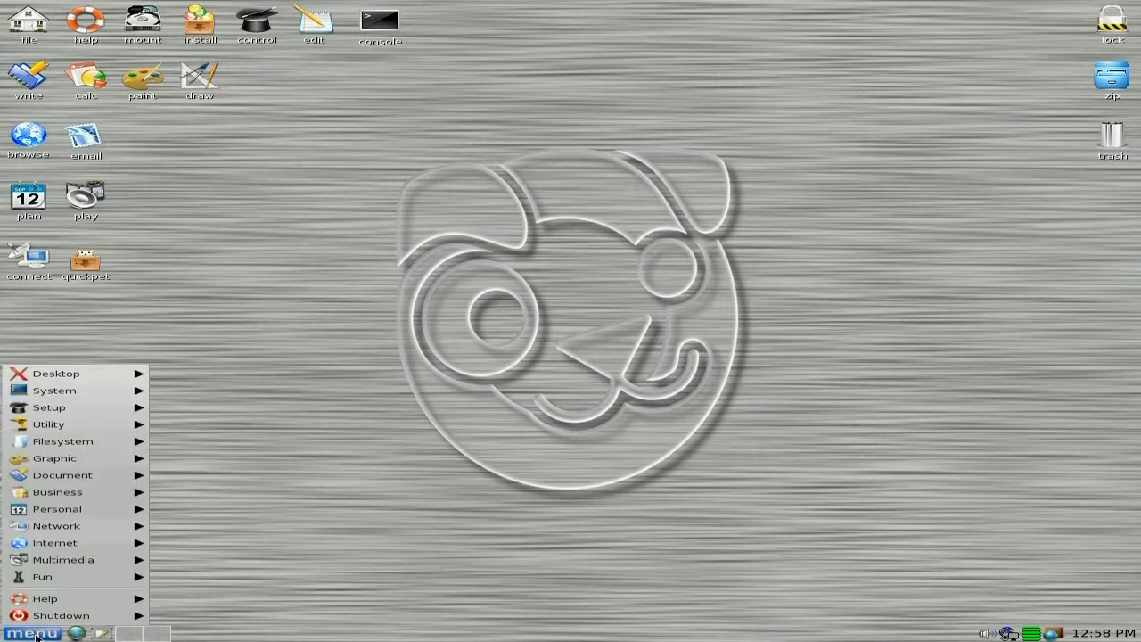
{"action": "left_click", "coordinate": [63, 474]}
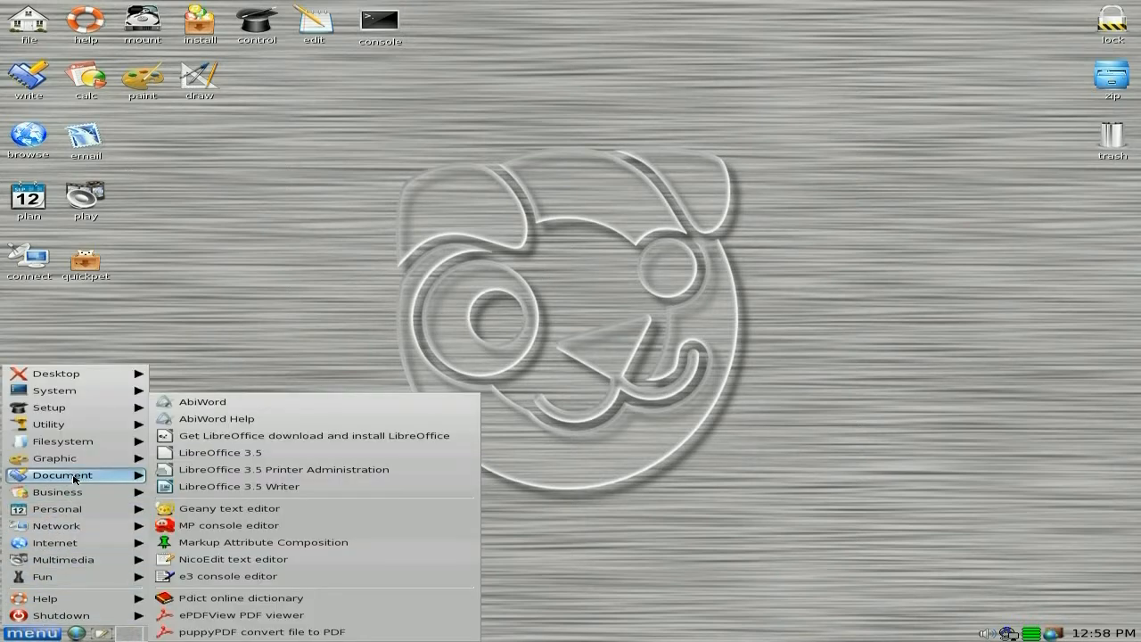
{"action": "mouse_move", "coordinate": [240, 456]}
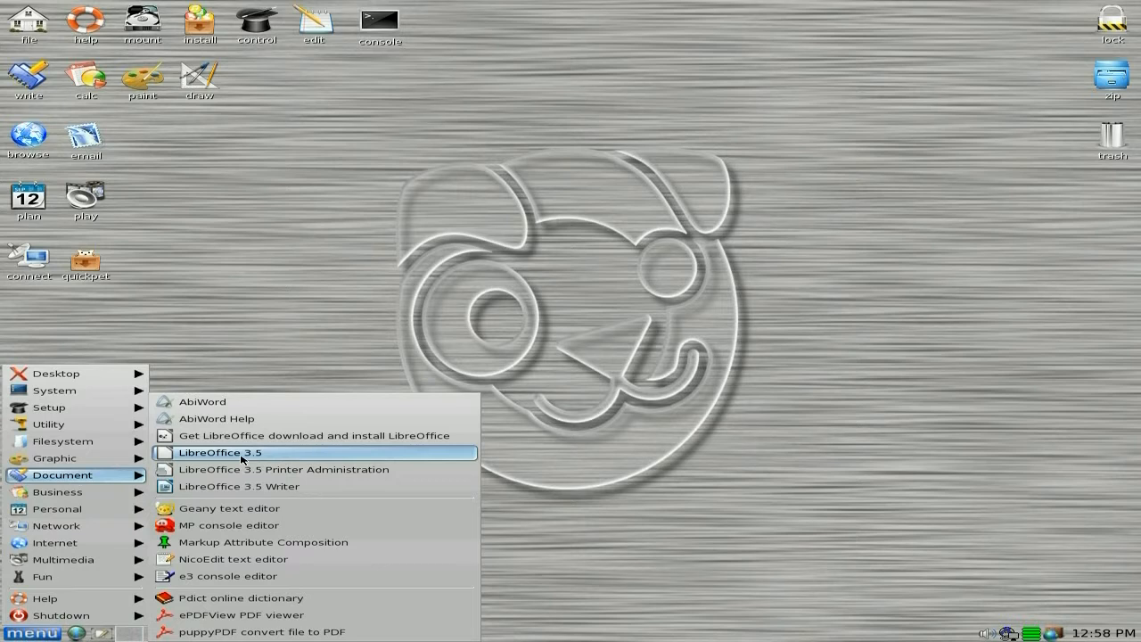
Launch LibreOffice 3.5 and create a new blank Calc spreadsheet, Untitled 1.
{"action": "left_click", "coordinate": [221, 453]}
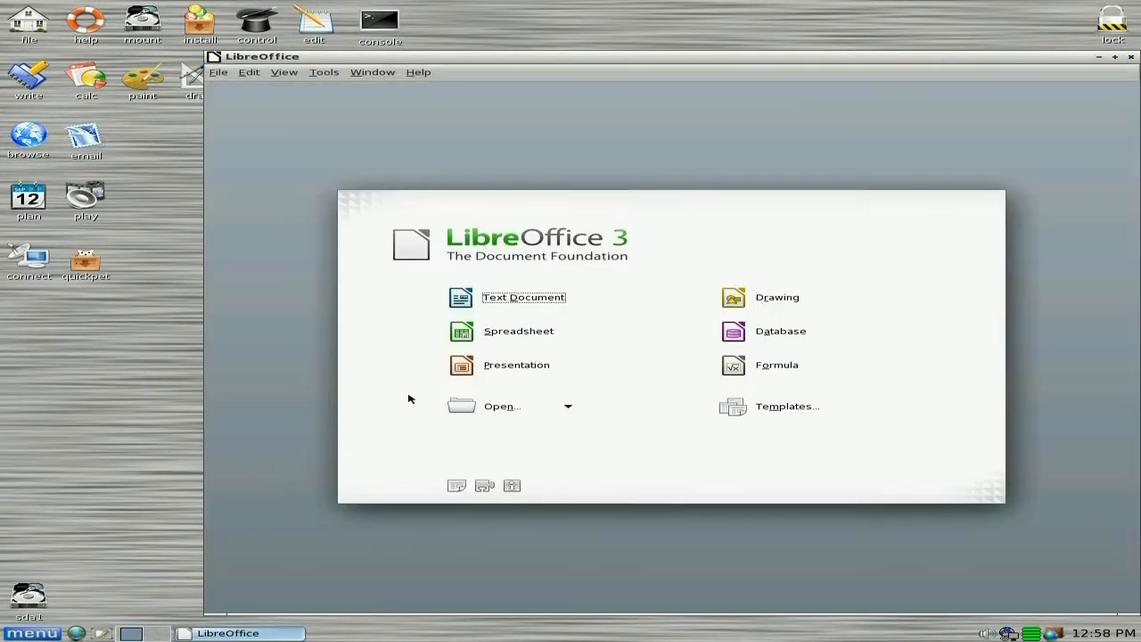
{"action": "mouse_move", "coordinate": [602, 330]}
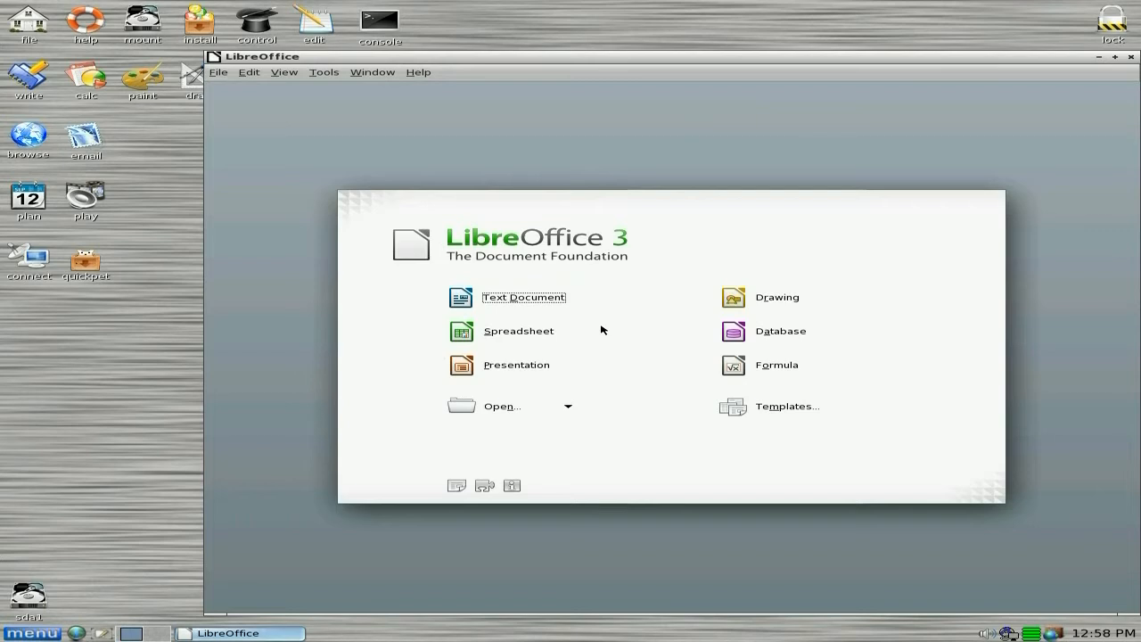
{"action": "mouse_move", "coordinate": [613, 331]}
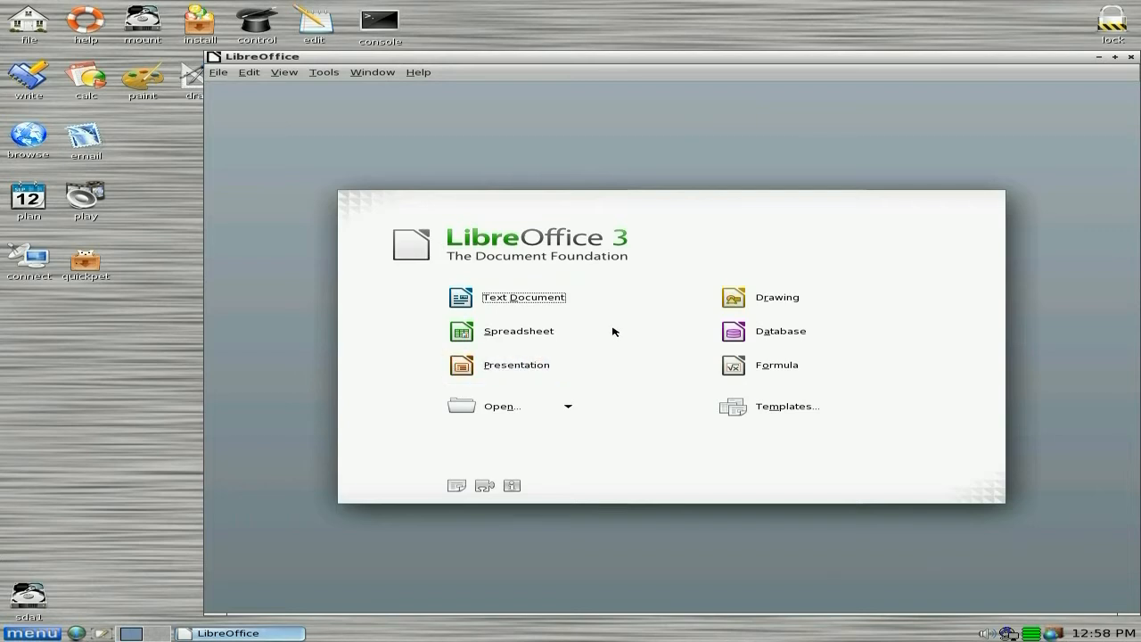
{"action": "mouse_move", "coordinate": [606, 310]}
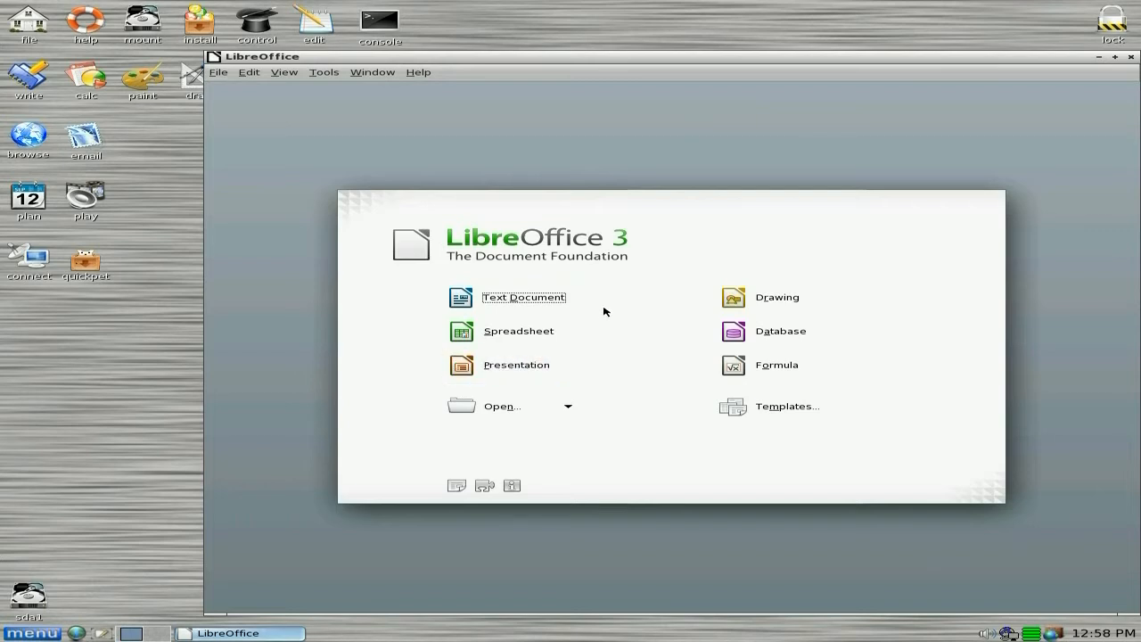
{"action": "left_click", "coordinate": [517, 329]}
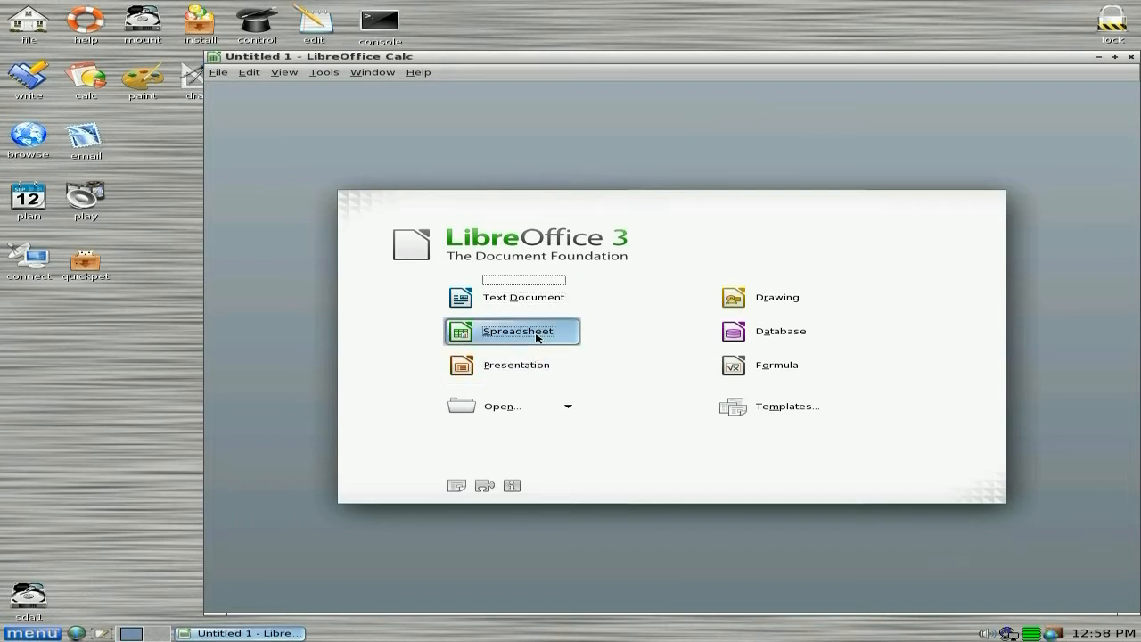
{"action": "left_click", "coordinate": [513, 329]}
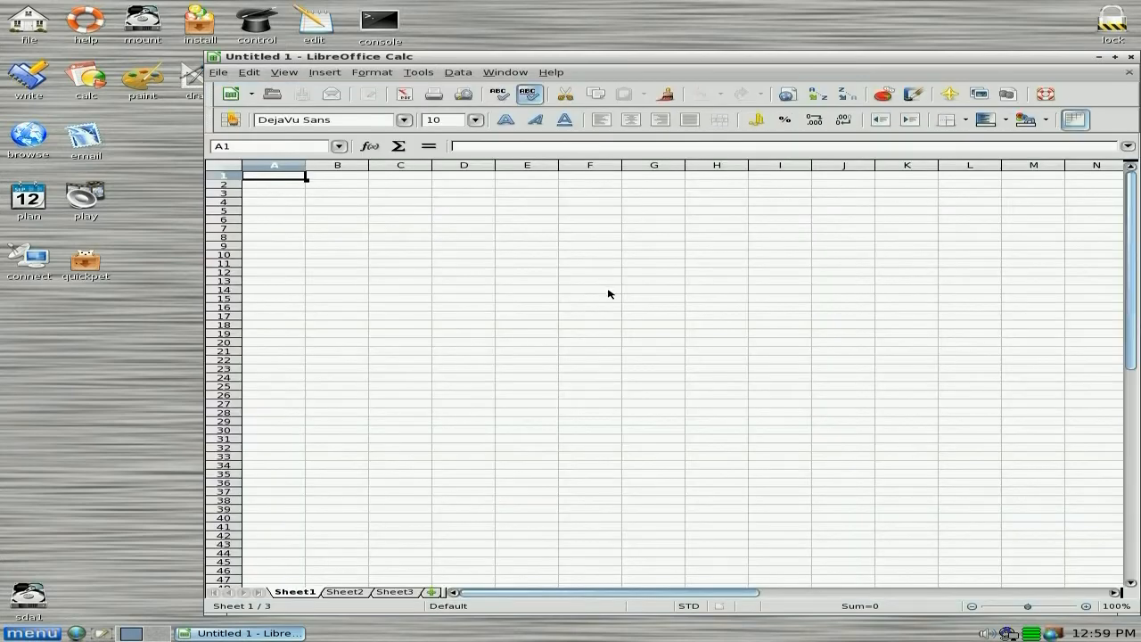
{"action": "mouse_move", "coordinate": [1115, 70]}
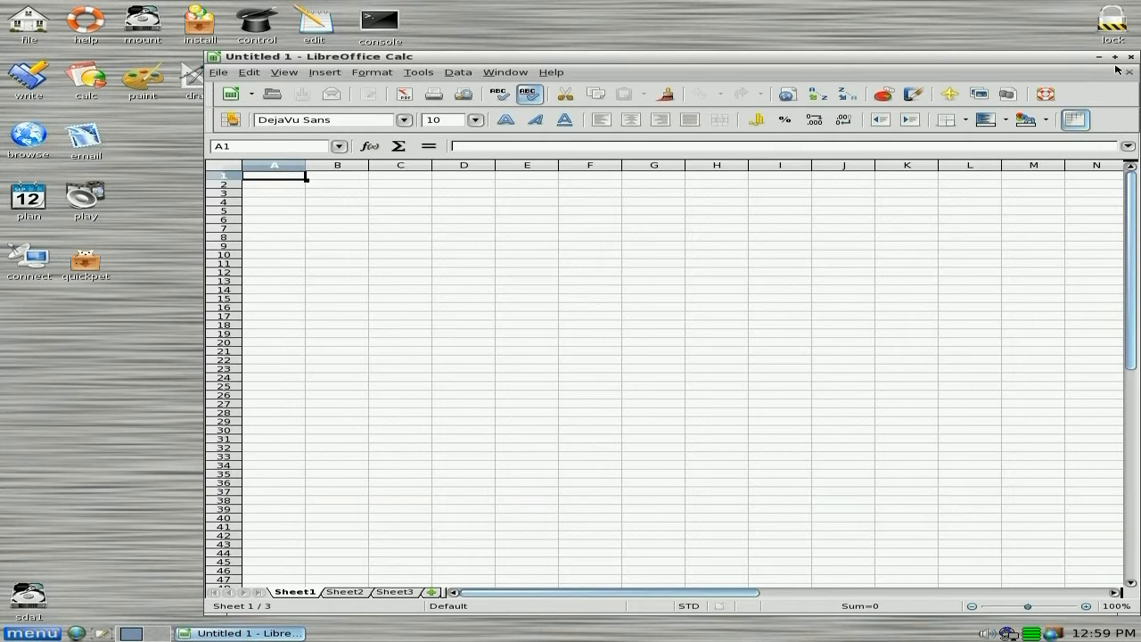
Close the Calc spreadsheet and launch LibreOffice Writer from the desktop write icon.
{"action": "left_click", "coordinate": [1098, 57]}
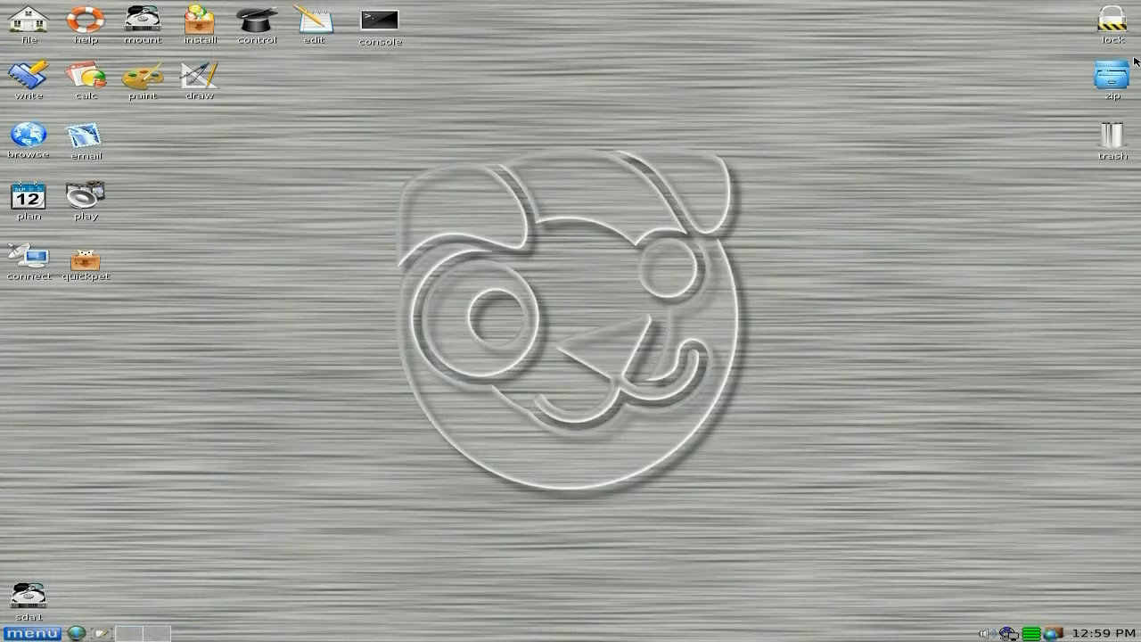
{"action": "mouse_move", "coordinate": [366, 364]}
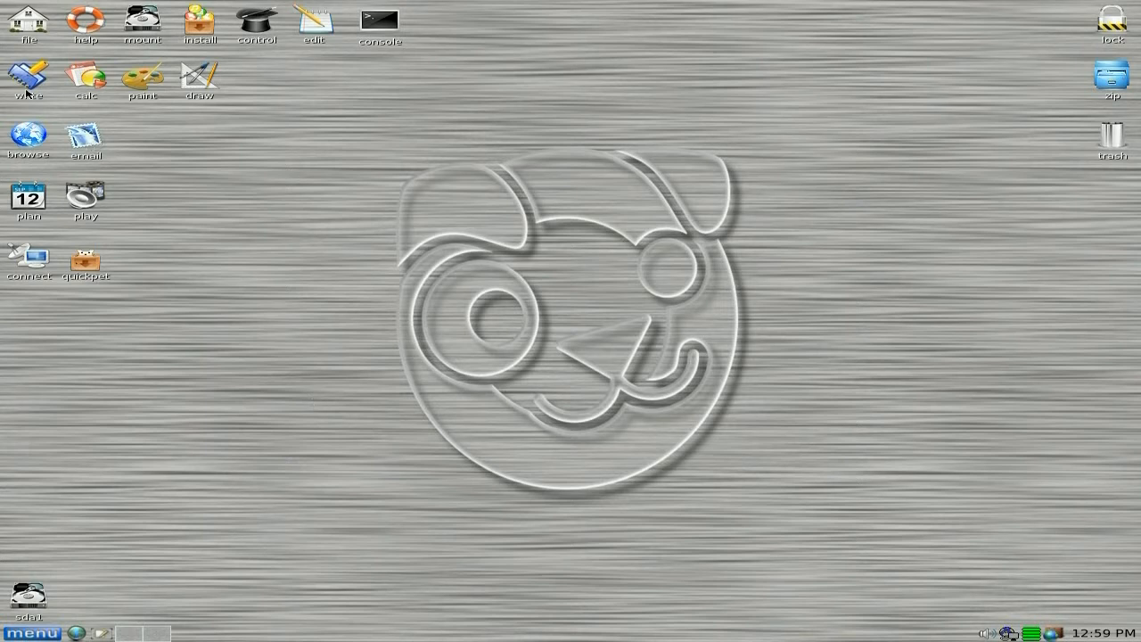
{"action": "mouse_move", "coordinate": [449, 367]}
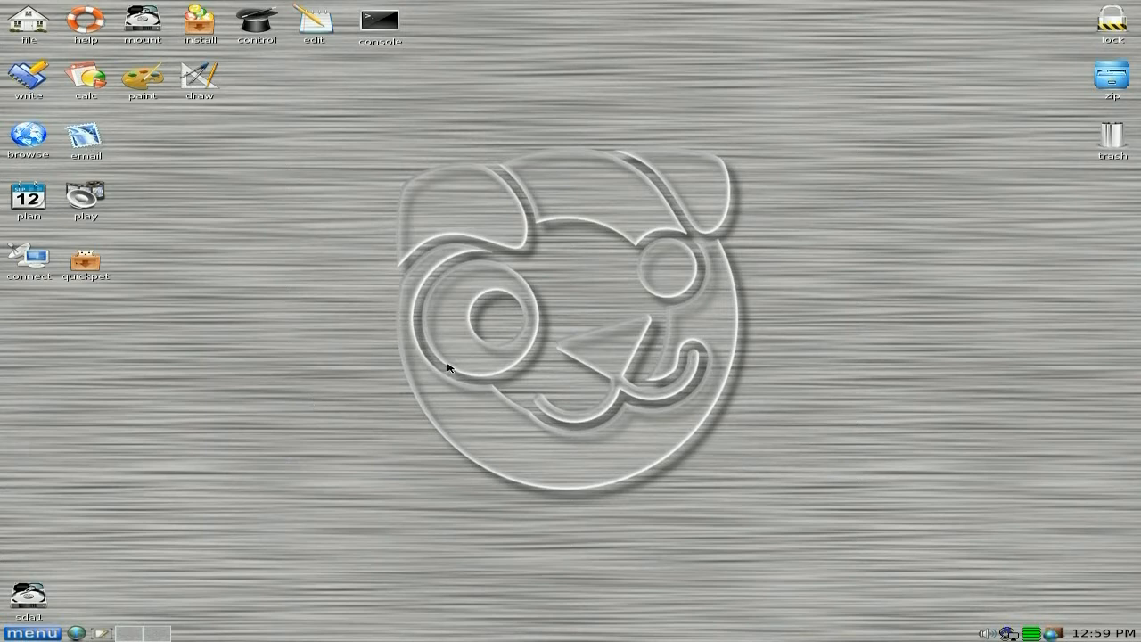
{"action": "double_click", "coordinate": [28, 75]}
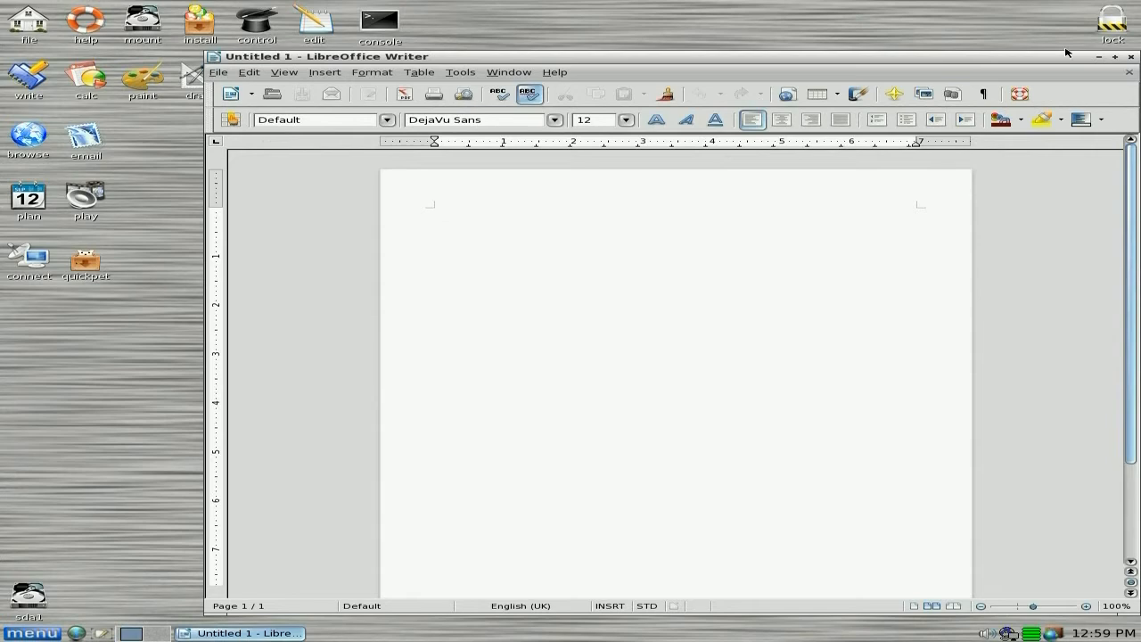
{"action": "left_click", "coordinate": [1127, 56]}
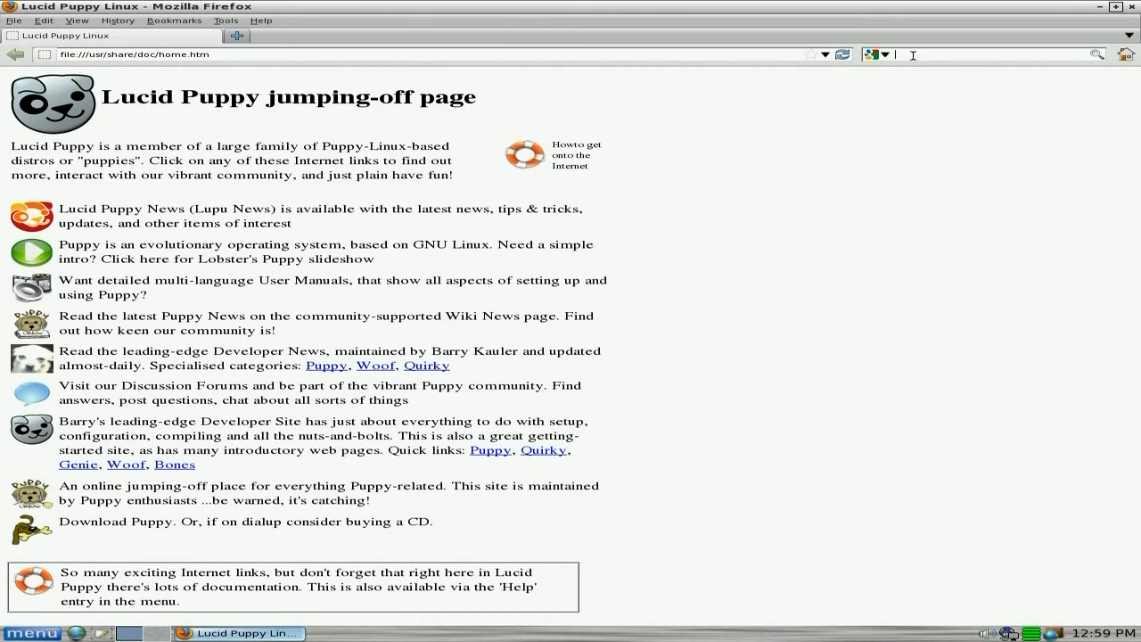
{"action": "mouse_move", "coordinate": [911, 53]}
{"action": "type", "text": "youtube"}
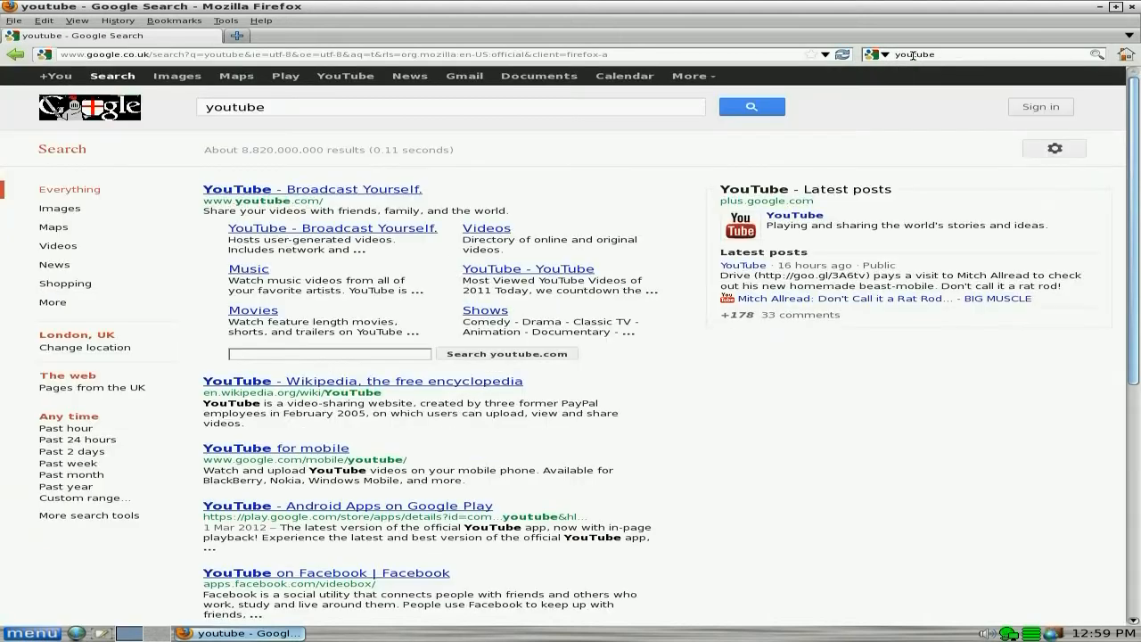
Go to YouTube from the Google result and accept the United Kingdom location filter.
{"action": "left_click", "coordinate": [314, 189]}
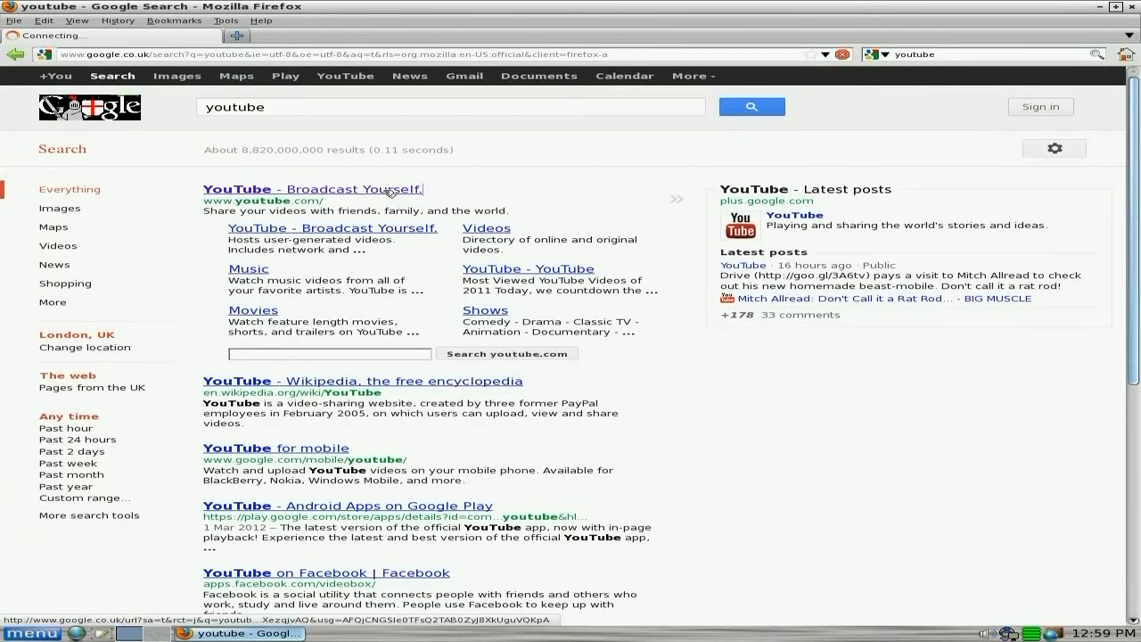
{"action": "left_click", "coordinate": [312, 189]}
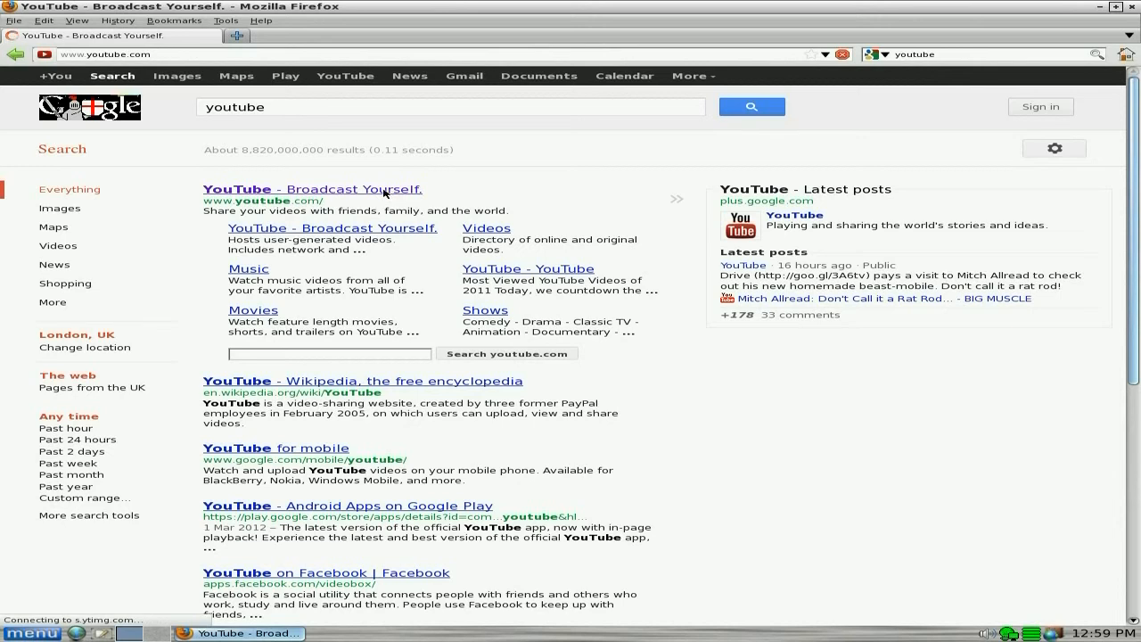
{"action": "left_click", "coordinate": [314, 189]}
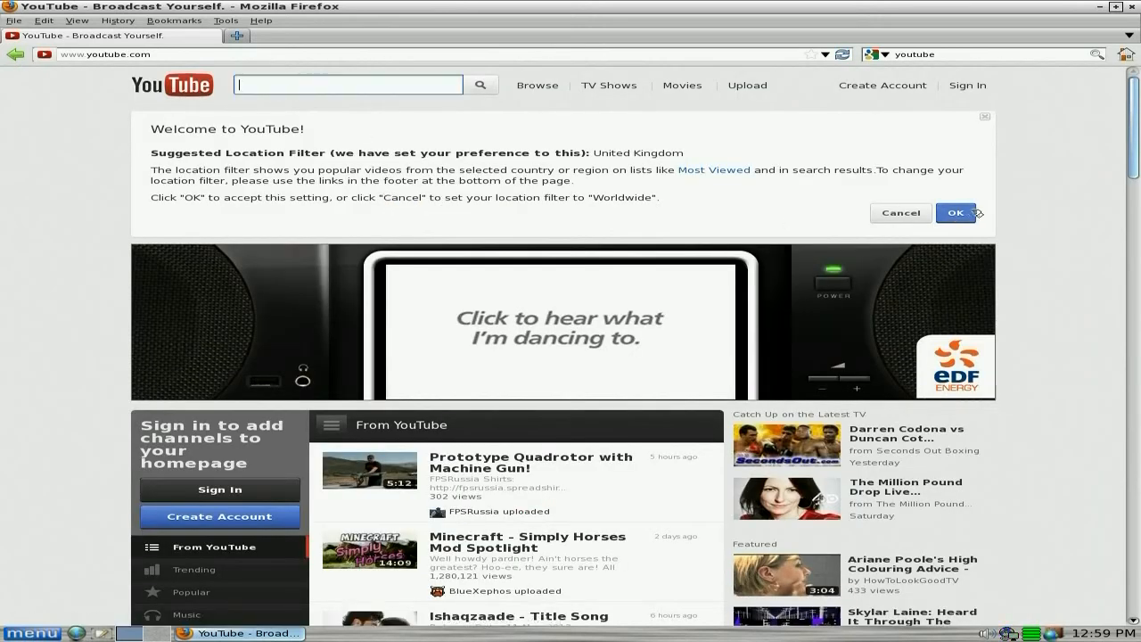
{"action": "left_click", "coordinate": [955, 214]}
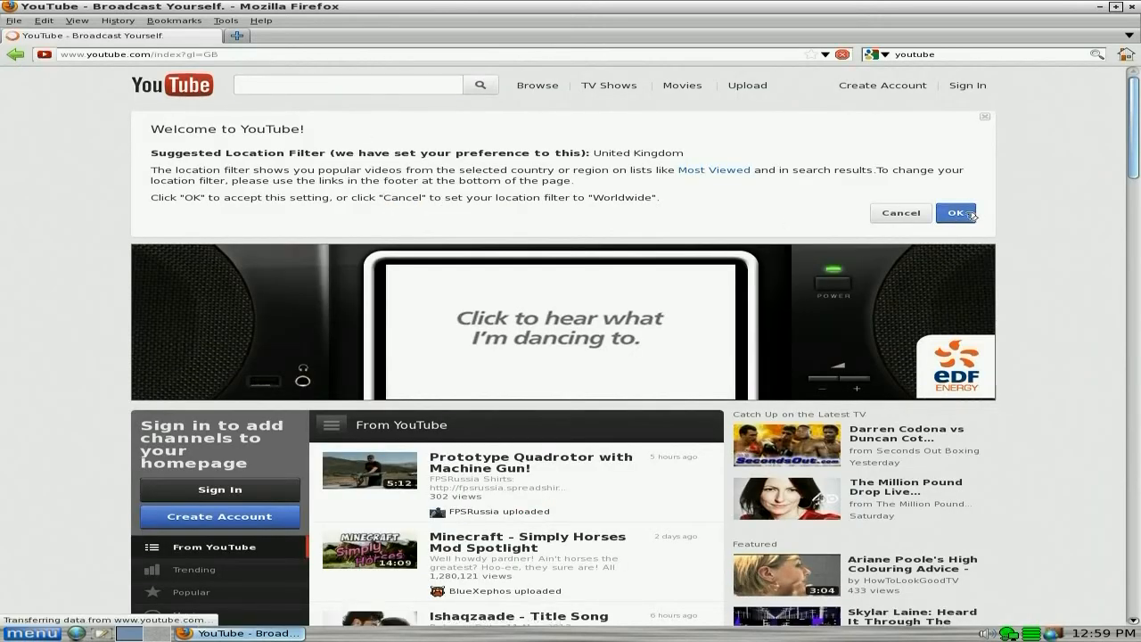
{"action": "left_click", "coordinate": [956, 214]}
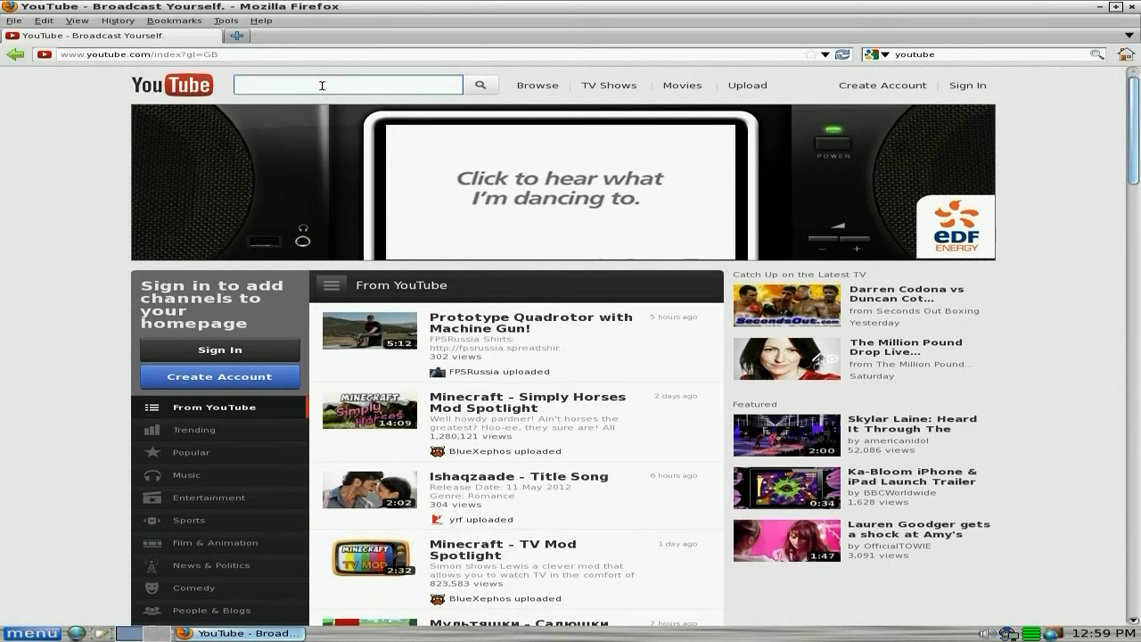
Search YouTube for sneekylinux videos.
{"action": "left_click", "coordinate": [347, 85]}
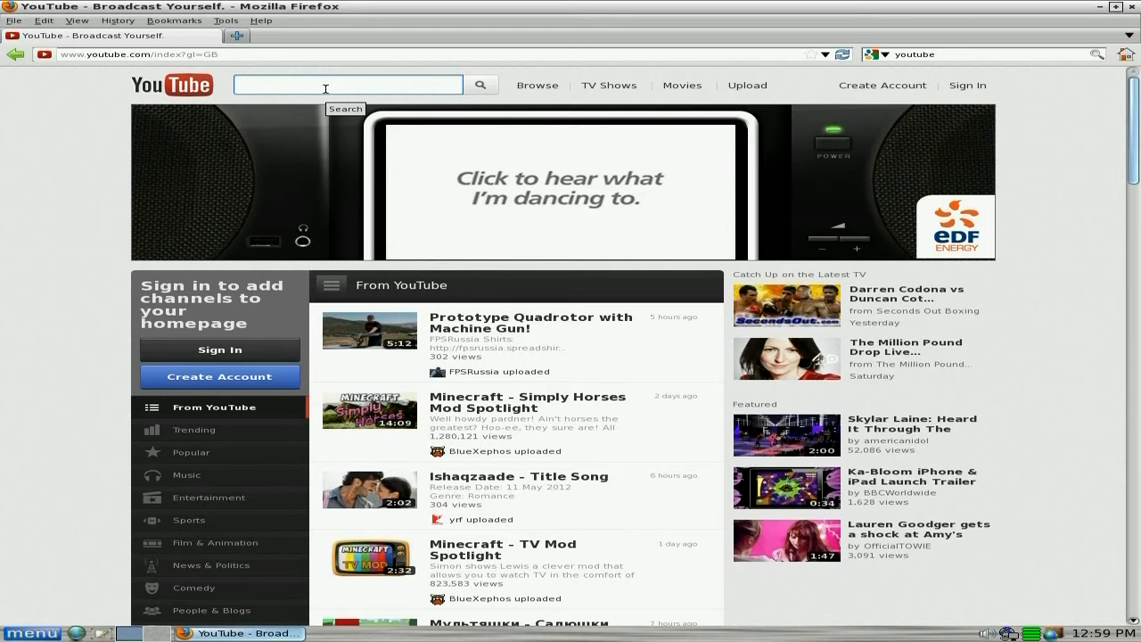
{"action": "type", "text": "sneekylinux"}
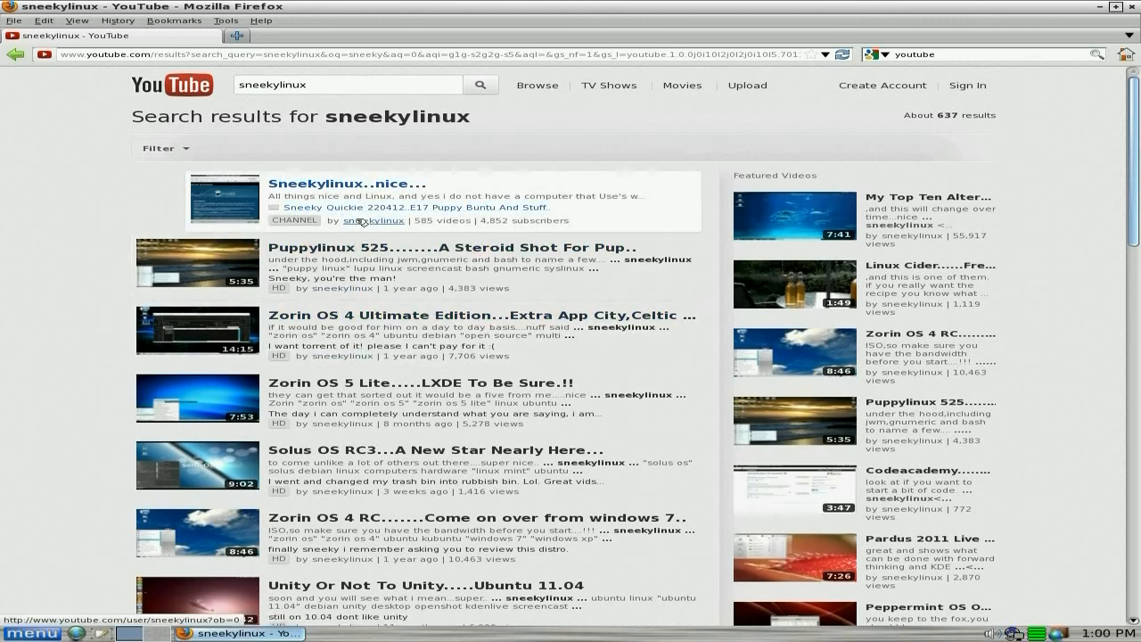
Play the sneekylinux channel's featured Sneeky Quickie video, then close the browser.
{"action": "left_click", "coordinate": [372, 221]}
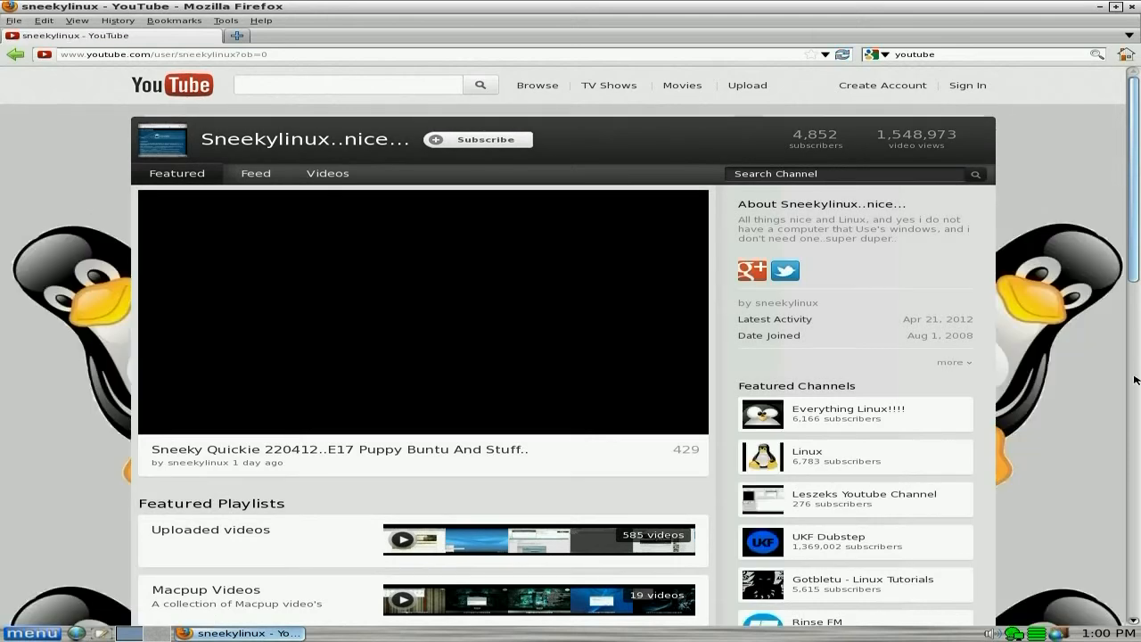
{"action": "left_click", "coordinate": [425, 312]}
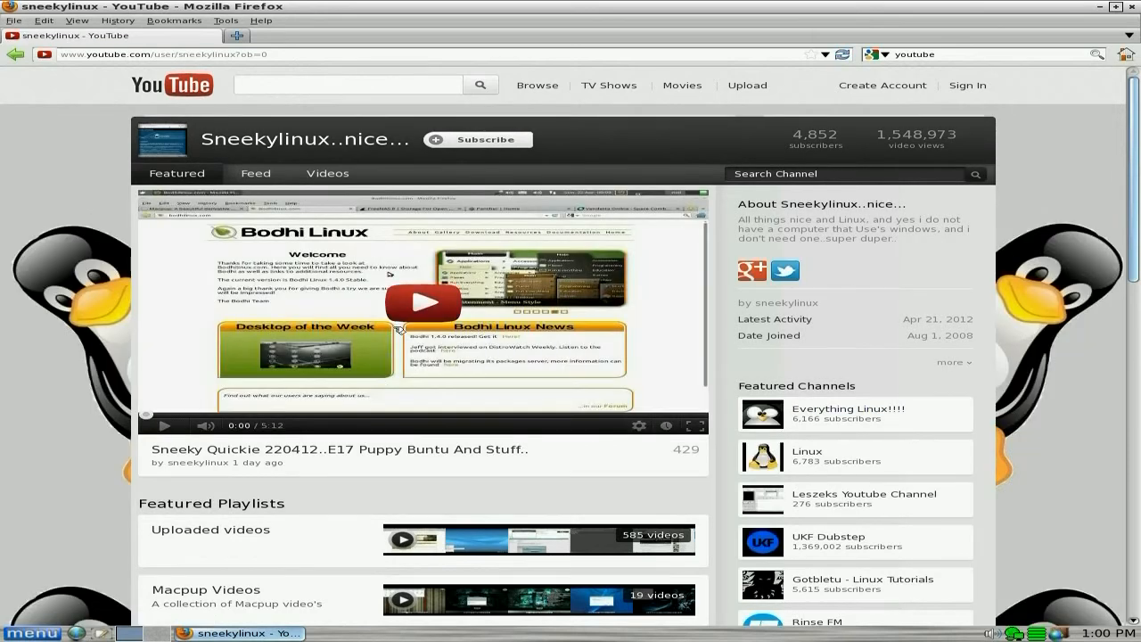
{"action": "left_click", "coordinate": [424, 303]}
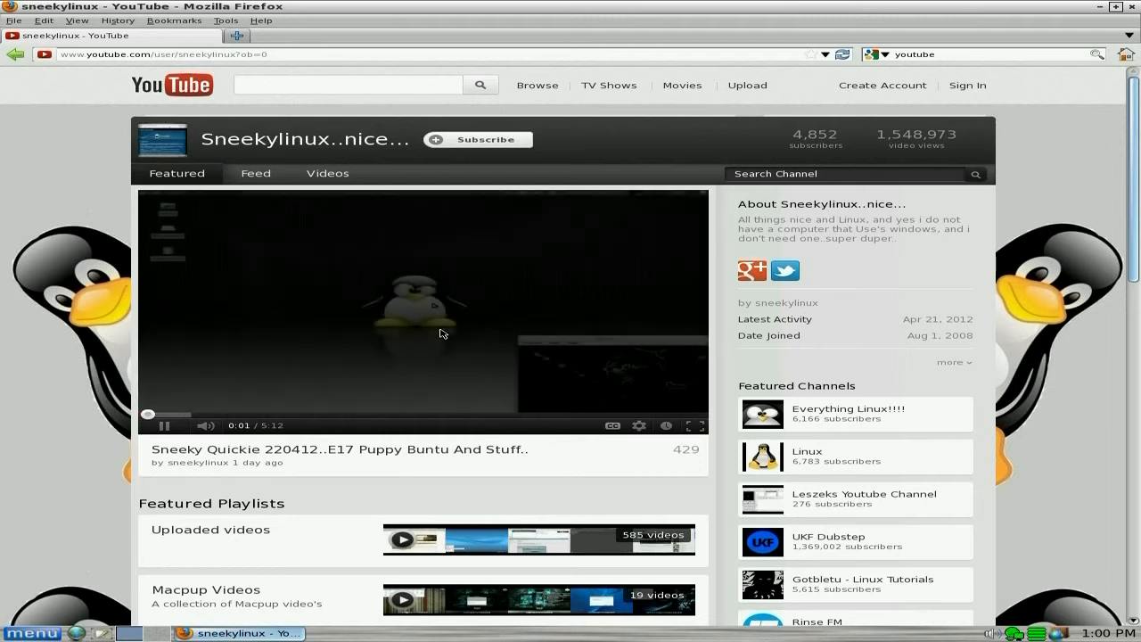
{"action": "left_click", "coordinate": [146, 425]}
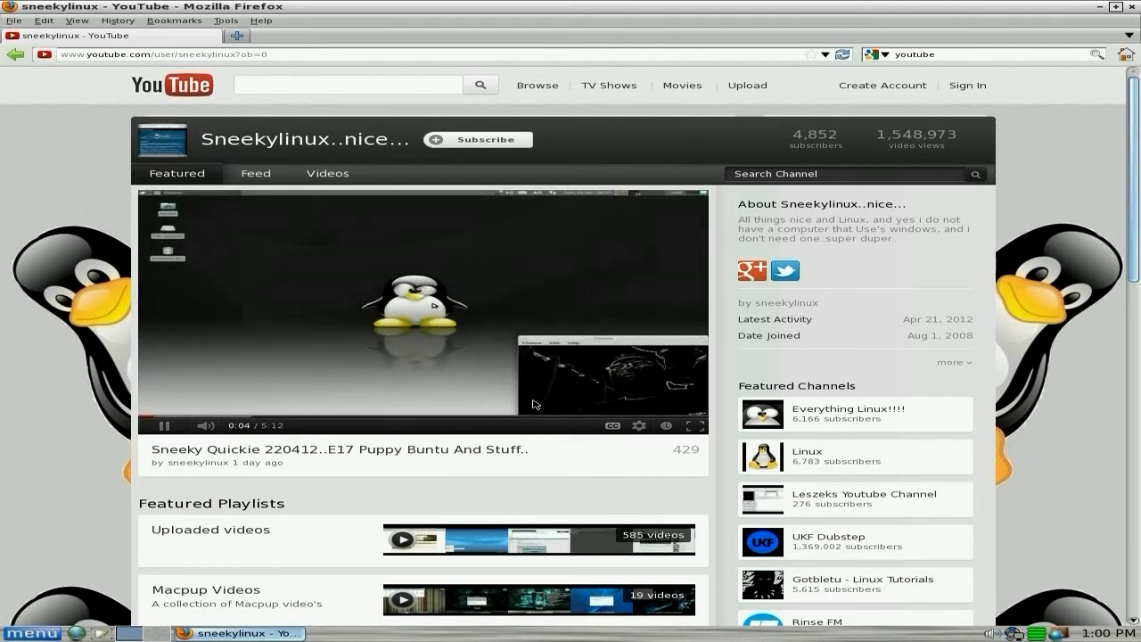
{"action": "left_click", "coordinate": [638, 424]}
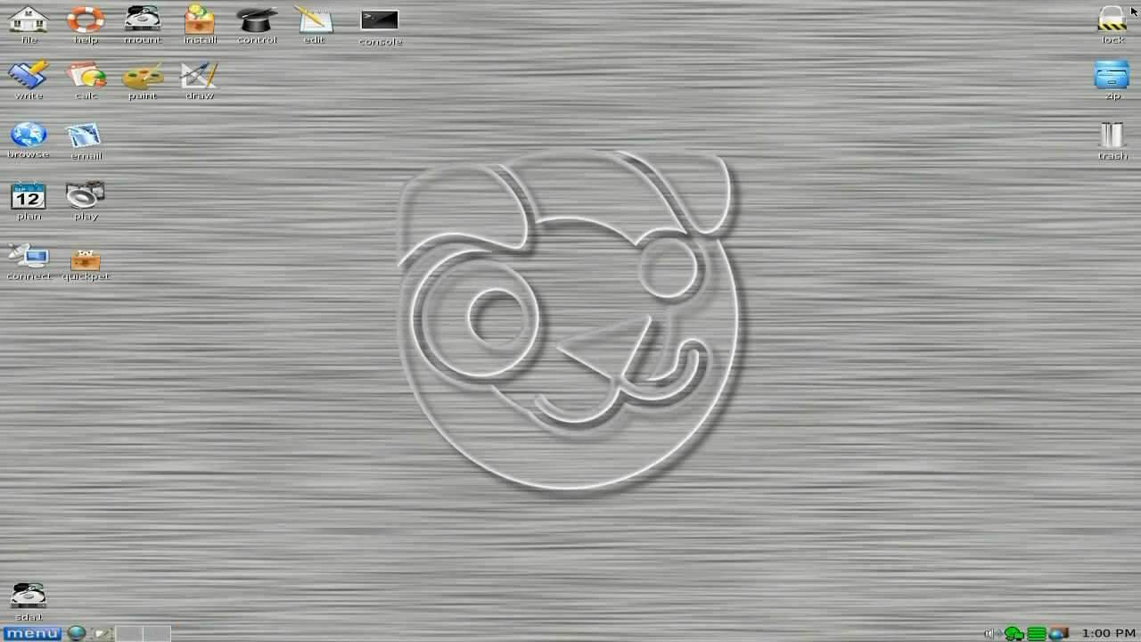
{"action": "mouse_move", "coordinate": [212, 303]}
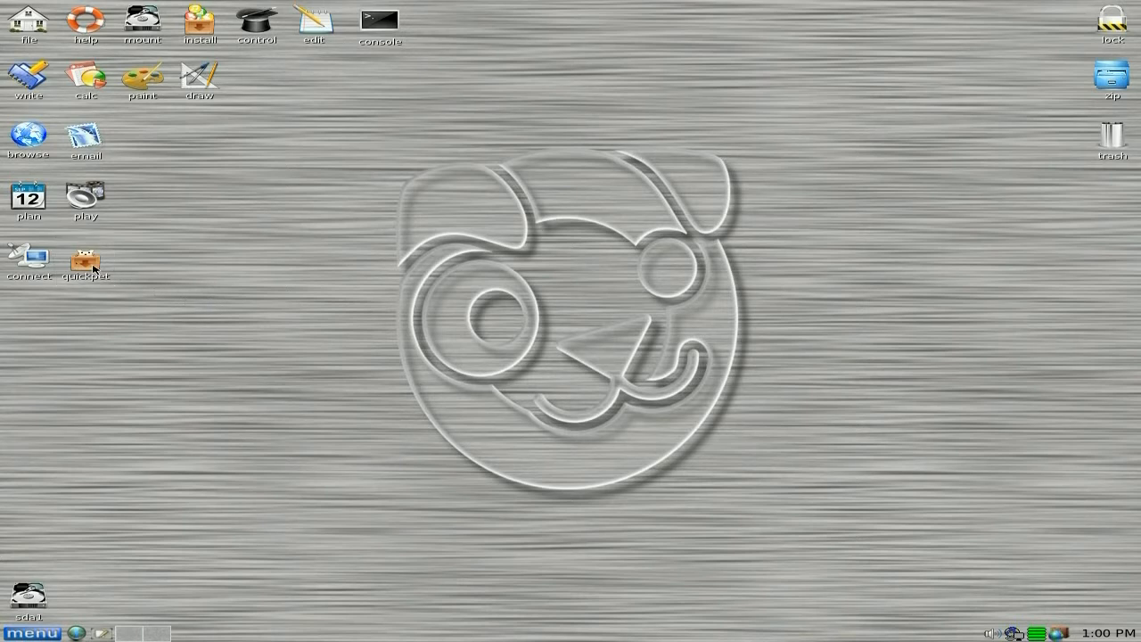
{"action": "double_click", "coordinate": [86, 259]}
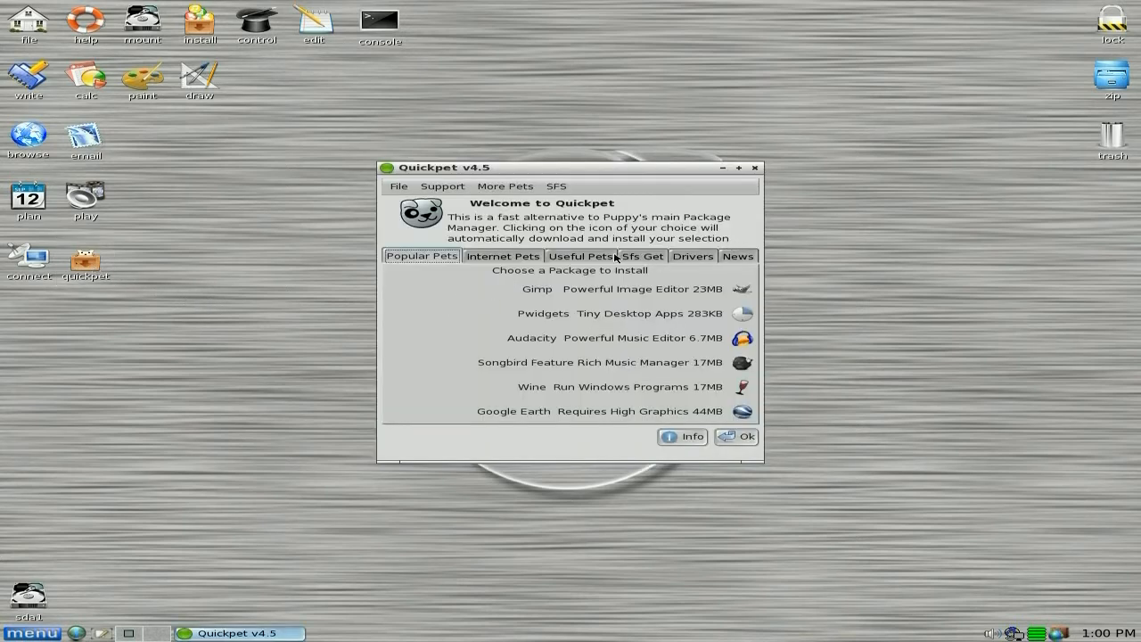
{"action": "left_click", "coordinate": [642, 257]}
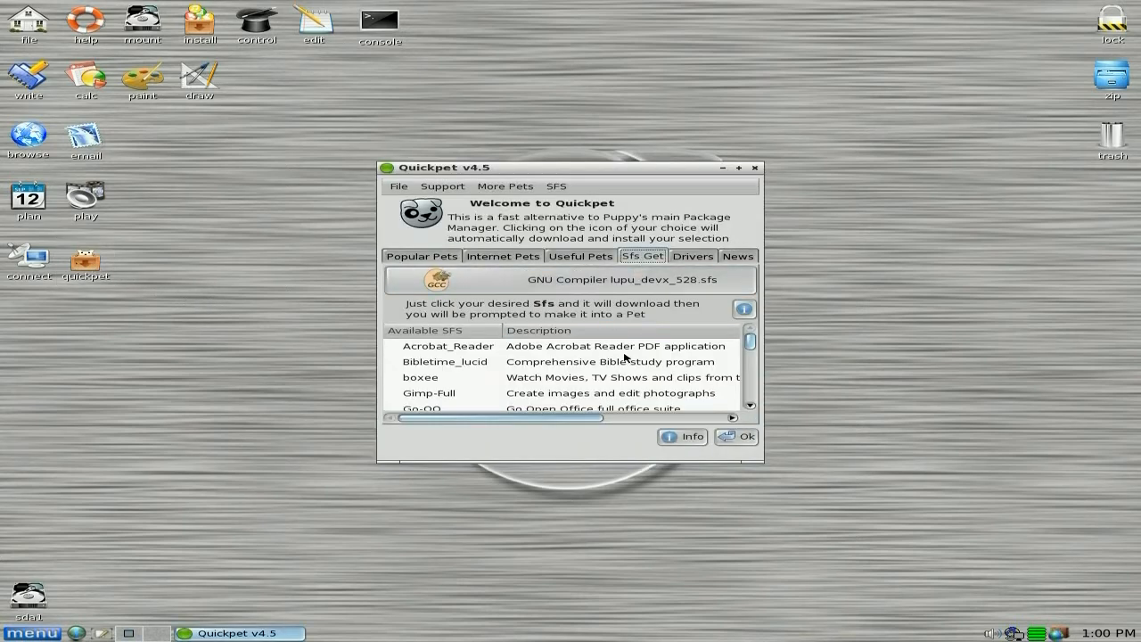
{"action": "scroll", "scroll_direction": "down", "scroll_amount": 3}
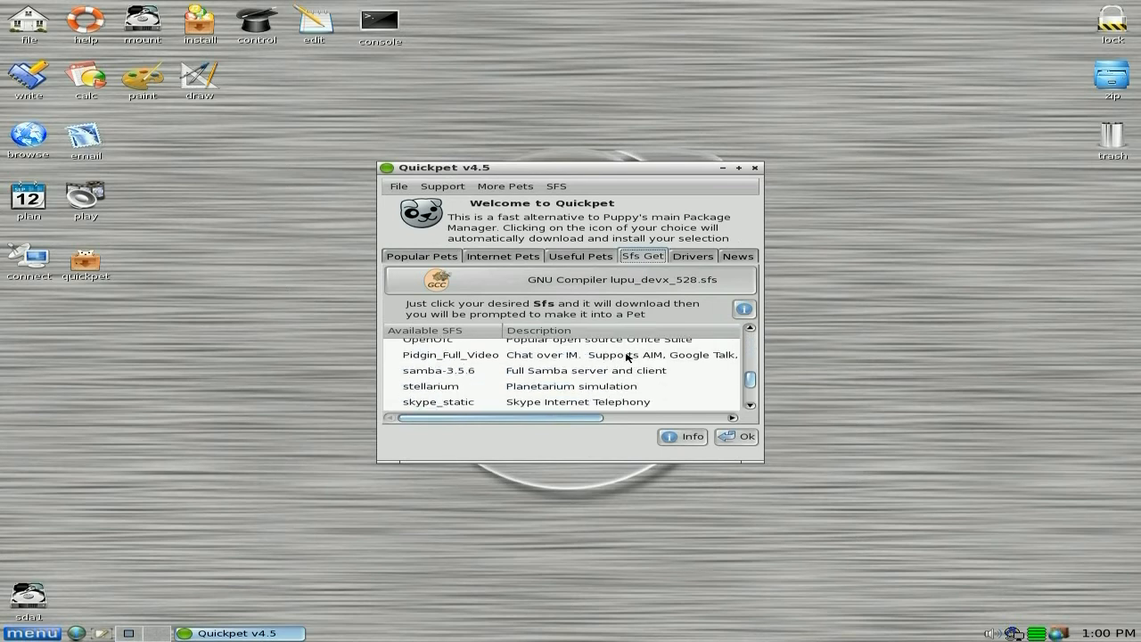
{"action": "scroll", "scroll_direction": "down", "scroll_amount": 3}
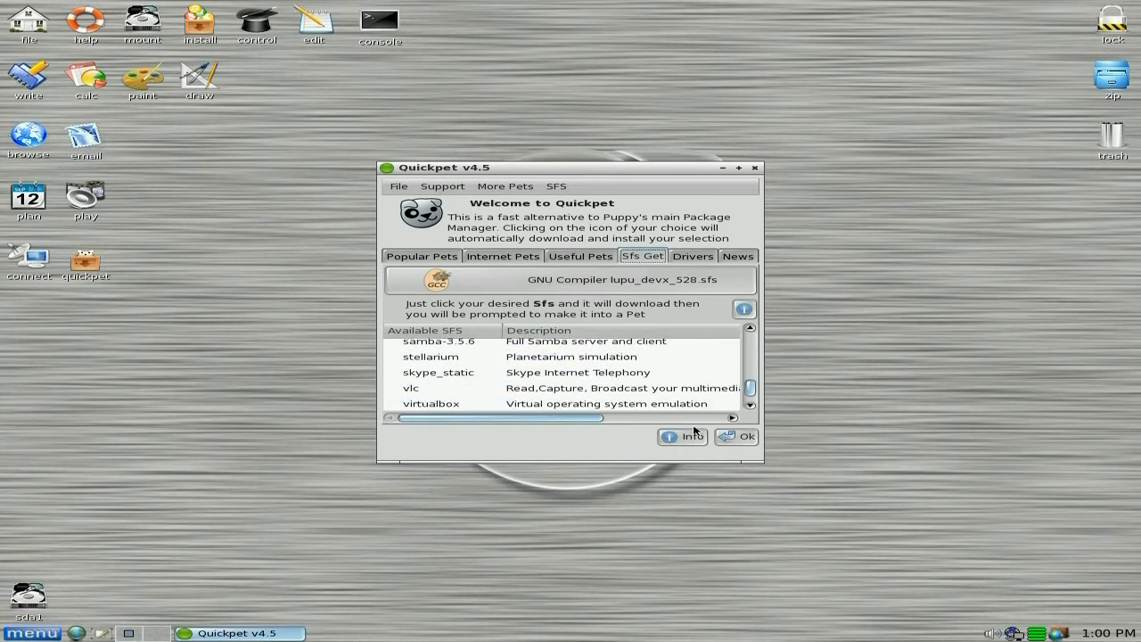
{"action": "left_click", "coordinate": [754, 168]}
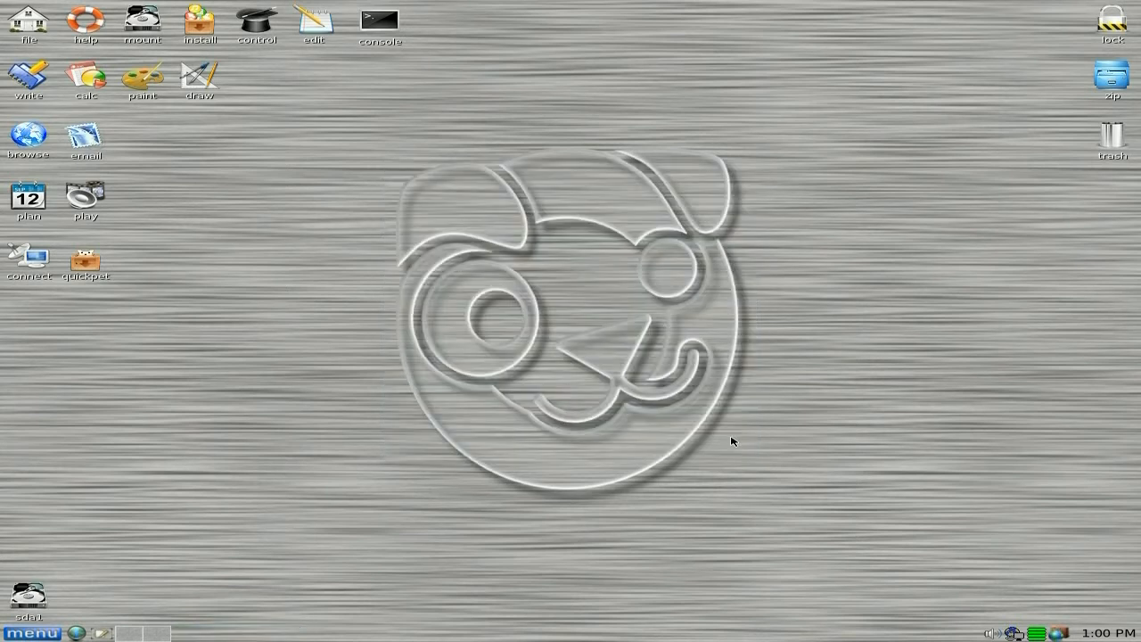
{"action": "mouse_move", "coordinate": [713, 421]}
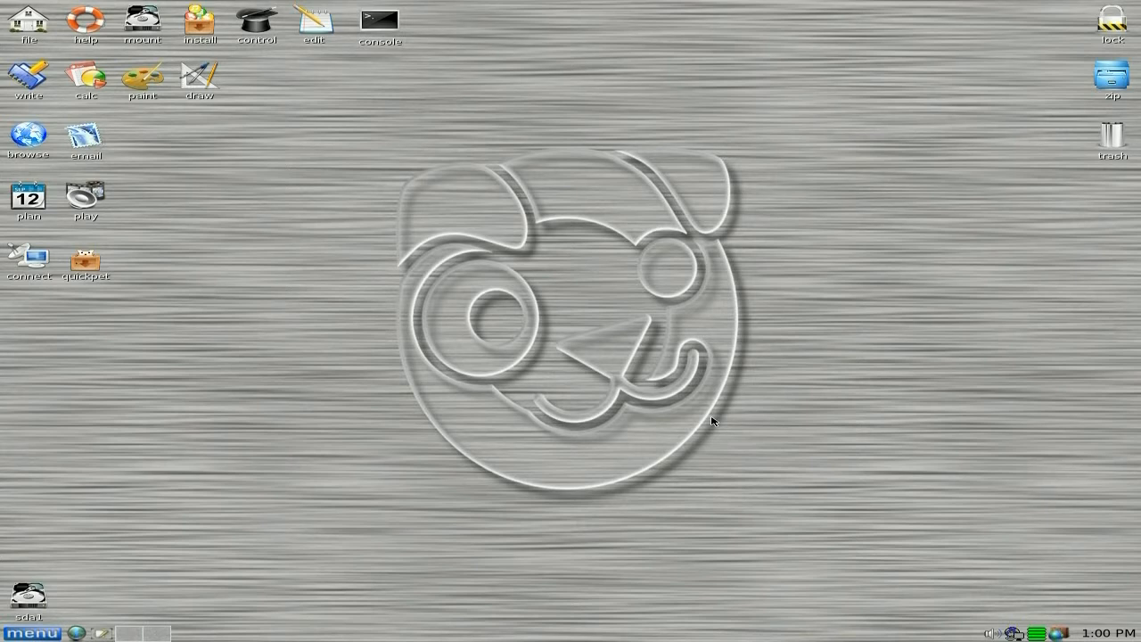
{"action": "mouse_move", "coordinate": [508, 414]}
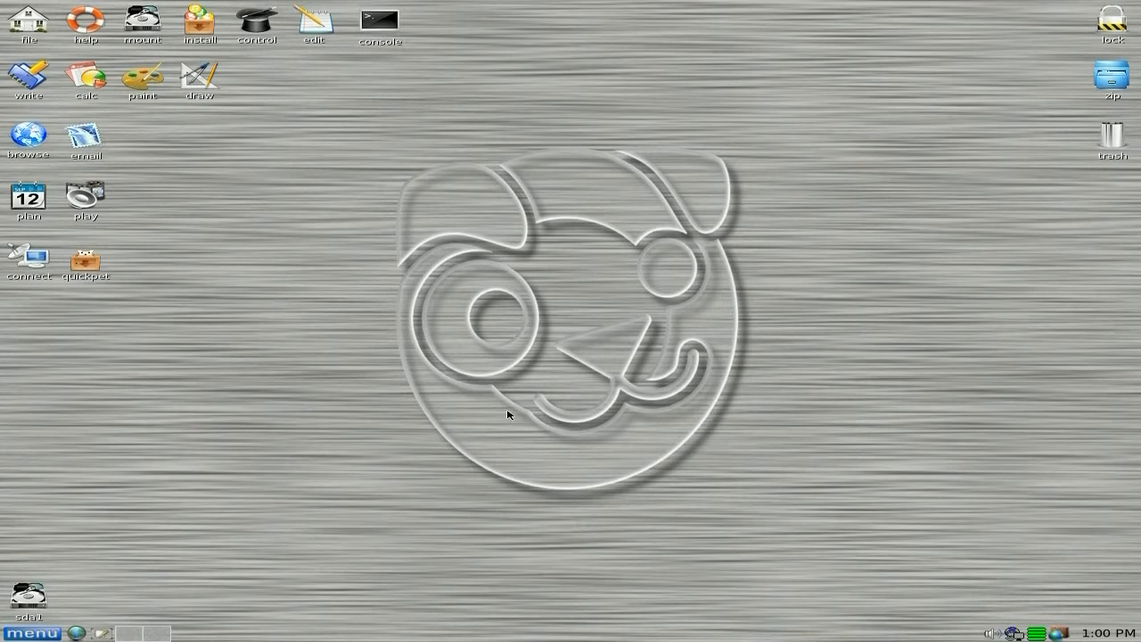
Show the main menu's System submenu with GParted, Grub and BootManager tools.
{"action": "left_click", "coordinate": [32, 635]}
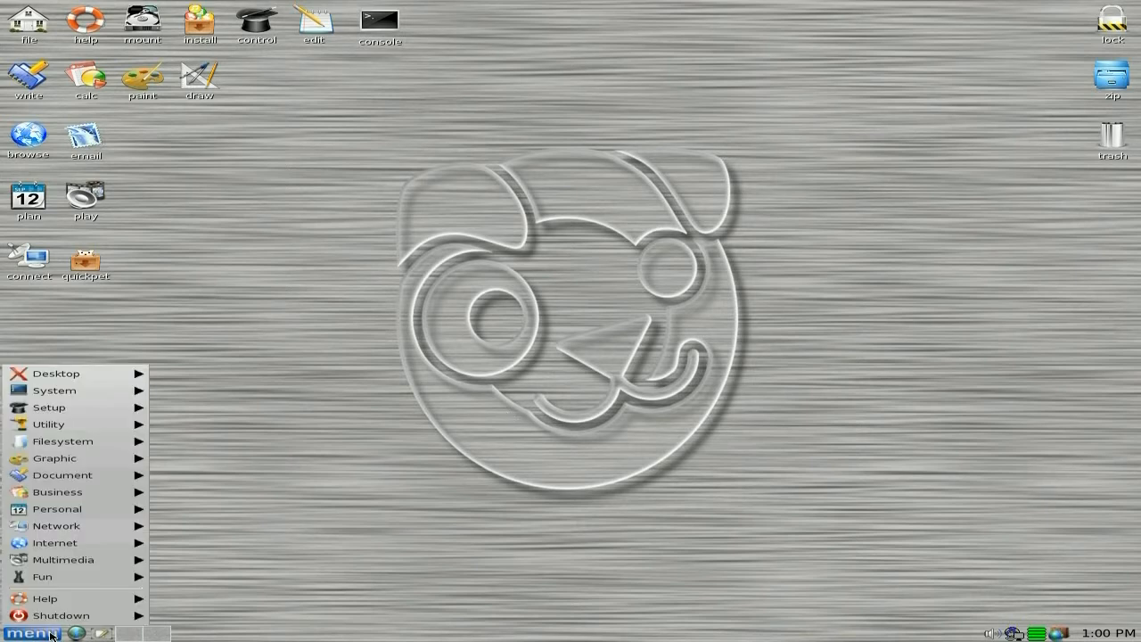
{"action": "left_click", "coordinate": [57, 375]}
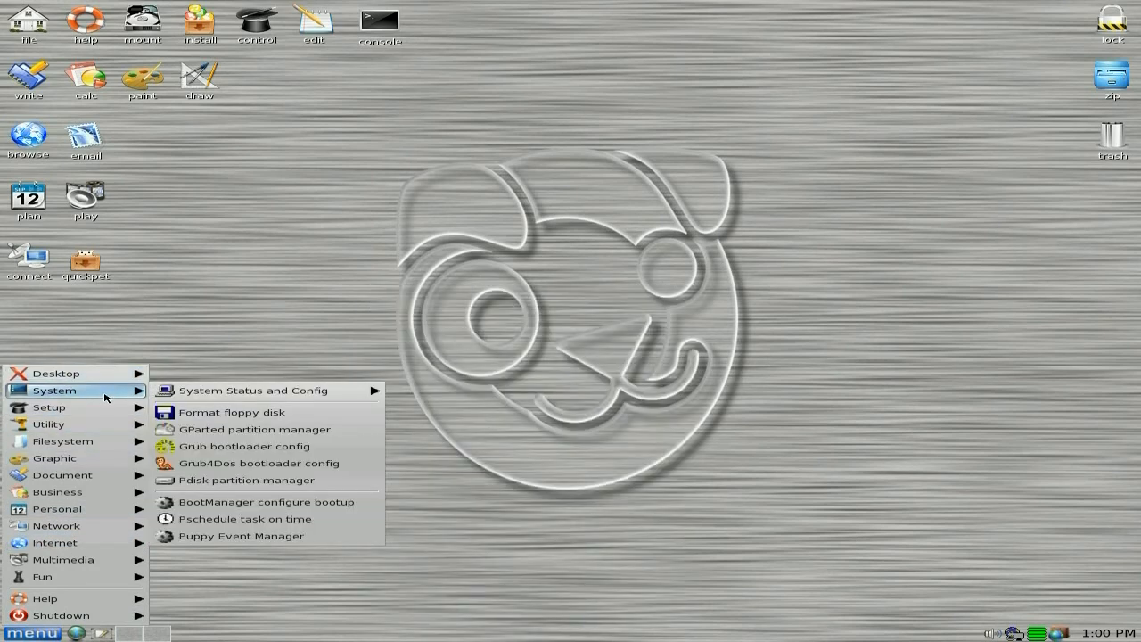
{"action": "mouse_move", "coordinate": [50, 406]}
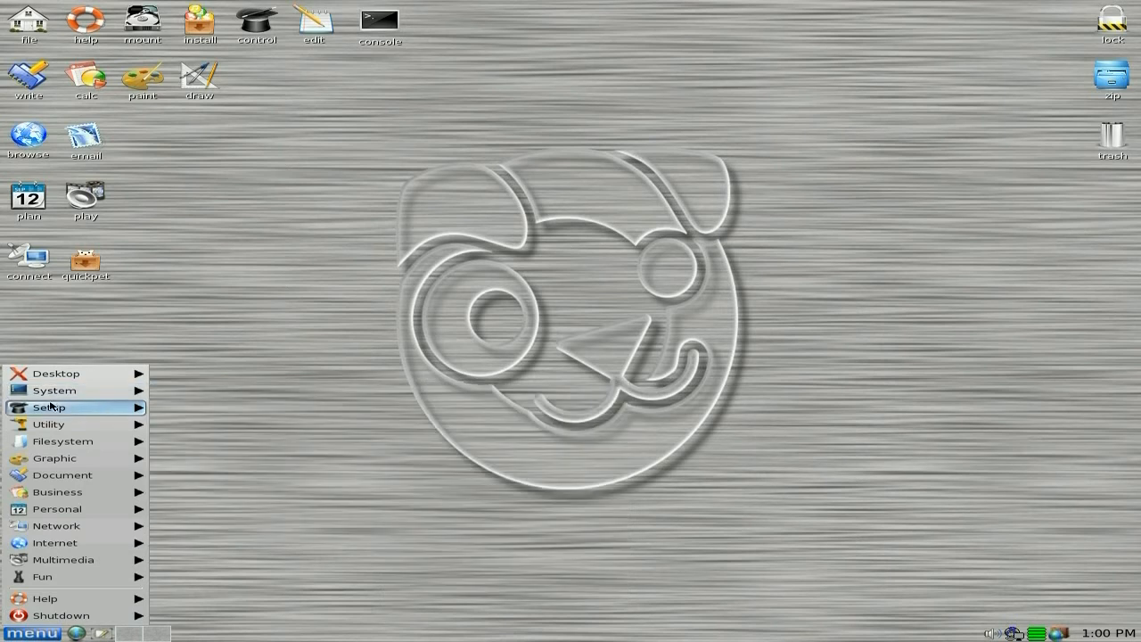
{"action": "mouse_move", "coordinate": [50, 406]}
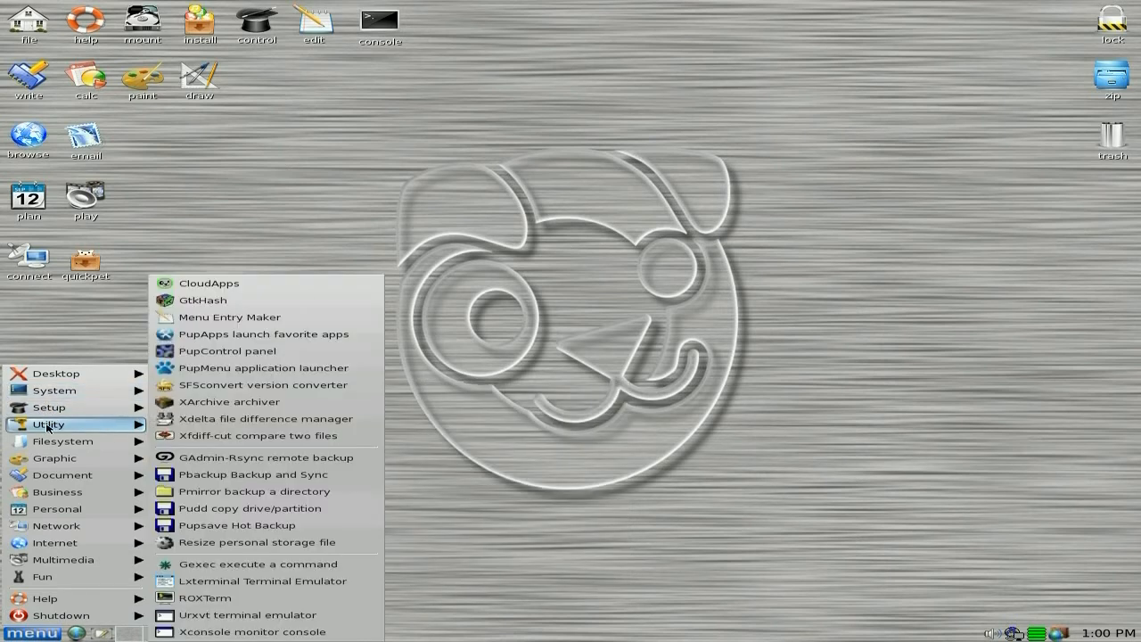
{"action": "mouse_move", "coordinate": [209, 281]}
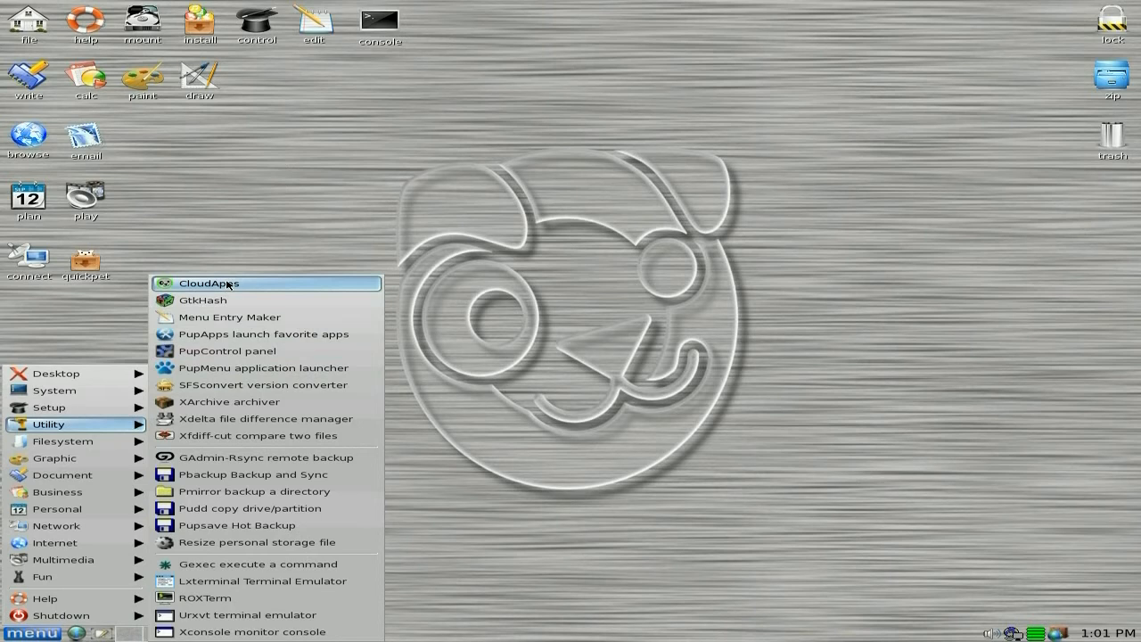
Launch CloudApps, move its window higher, and go to the Online-Convert converter site.
{"action": "left_click", "coordinate": [208, 282]}
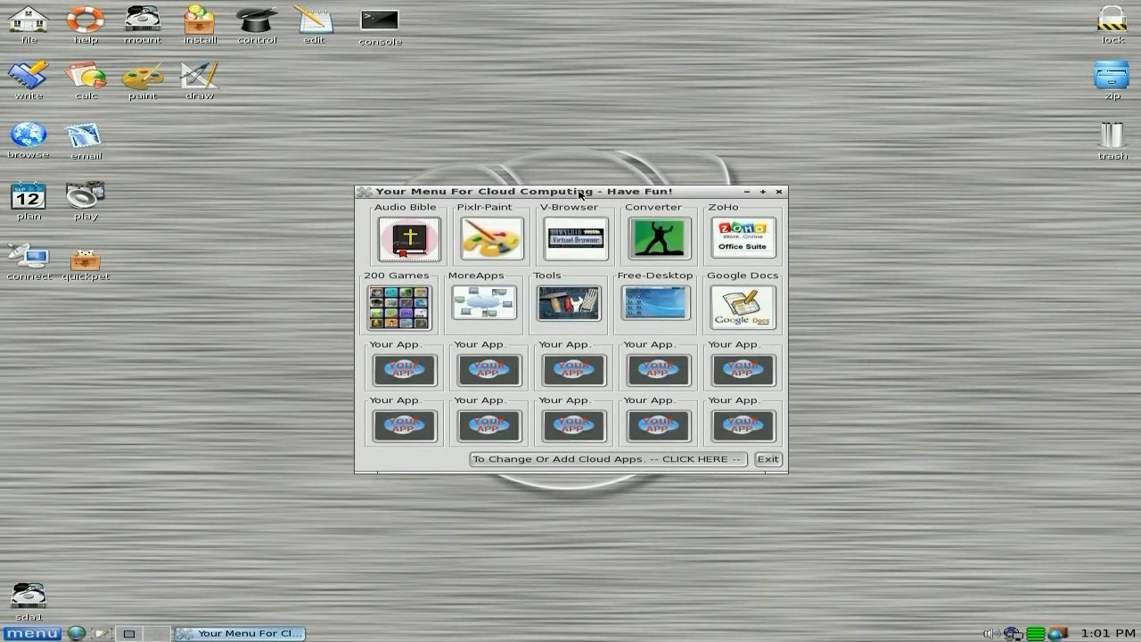
{"action": "left_click_drag", "start_coordinate": [570, 191], "coordinate": [570, 128]}
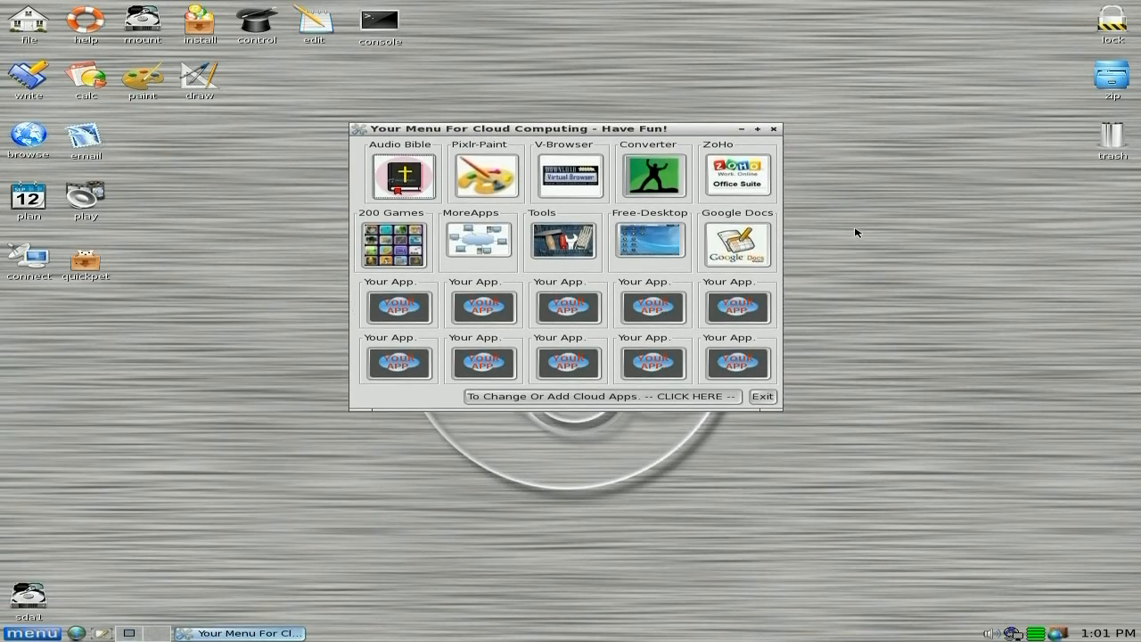
{"action": "mouse_move", "coordinate": [777, 264]}
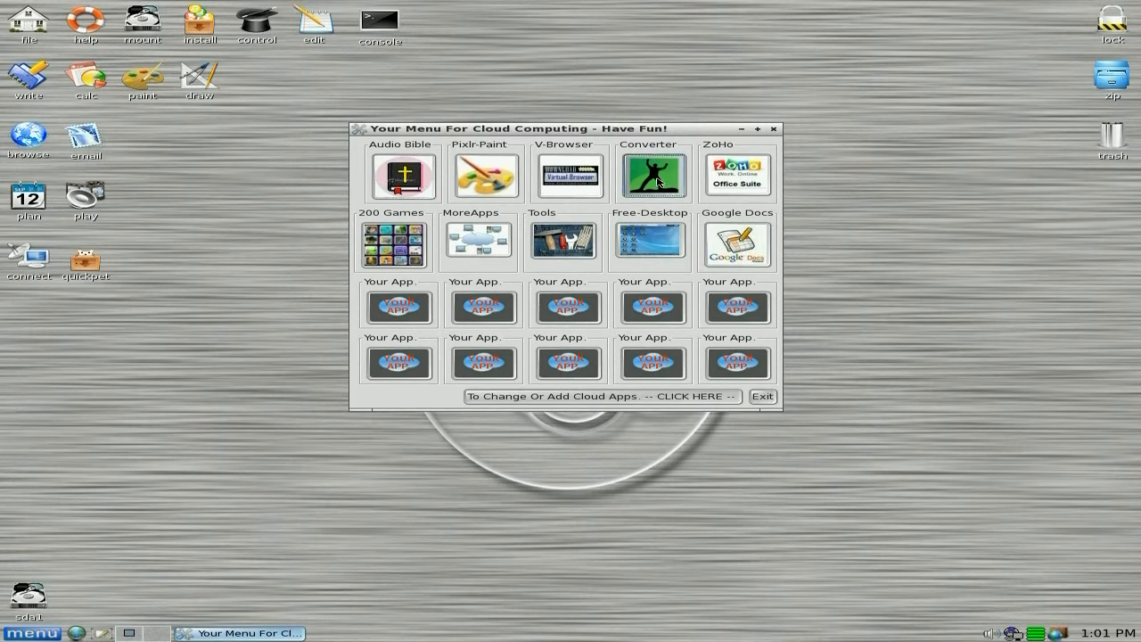
{"action": "left_click", "coordinate": [653, 175]}
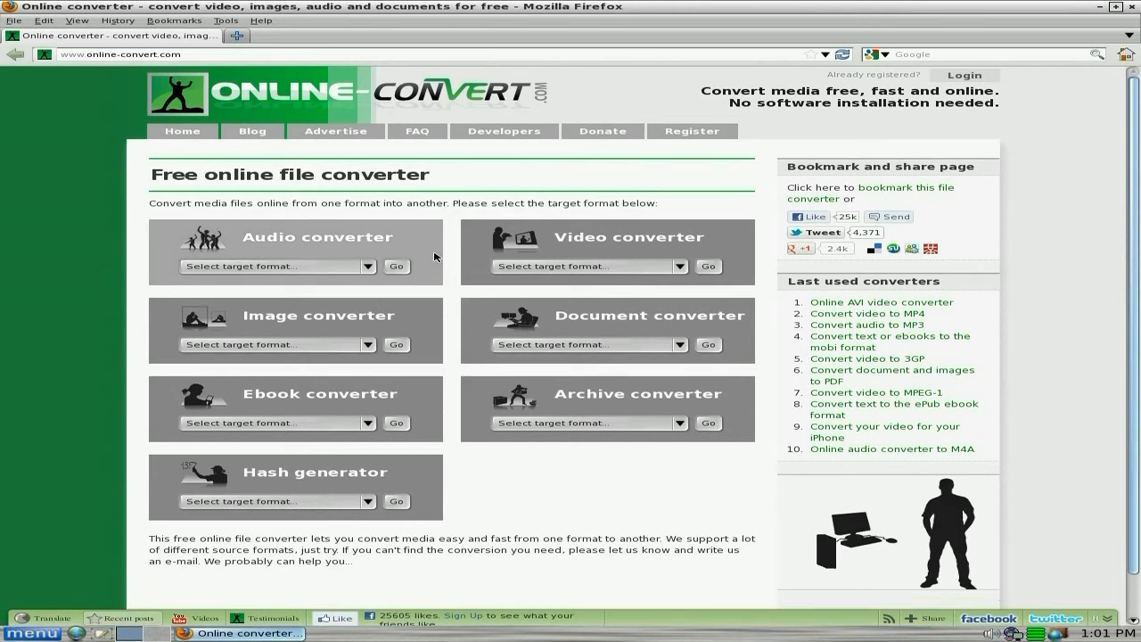
{"action": "mouse_move", "coordinate": [403, 289]}
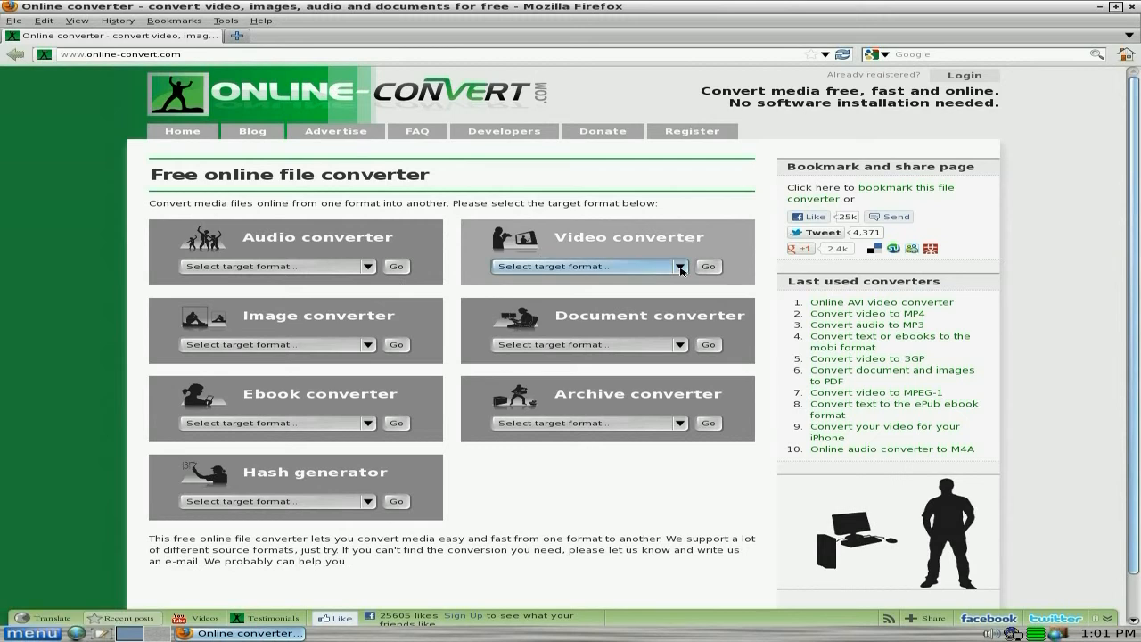
Browse Online-Convert's video and archive target format lists.
{"action": "left_click", "coordinate": [680, 265]}
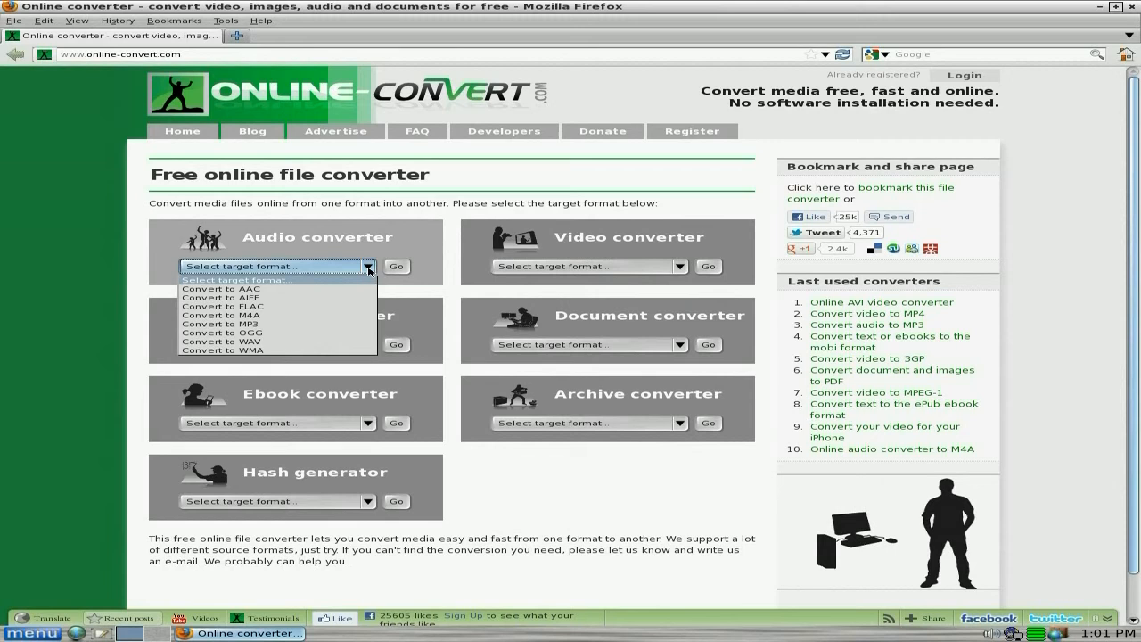
{"action": "mouse_move", "coordinate": [306, 345]}
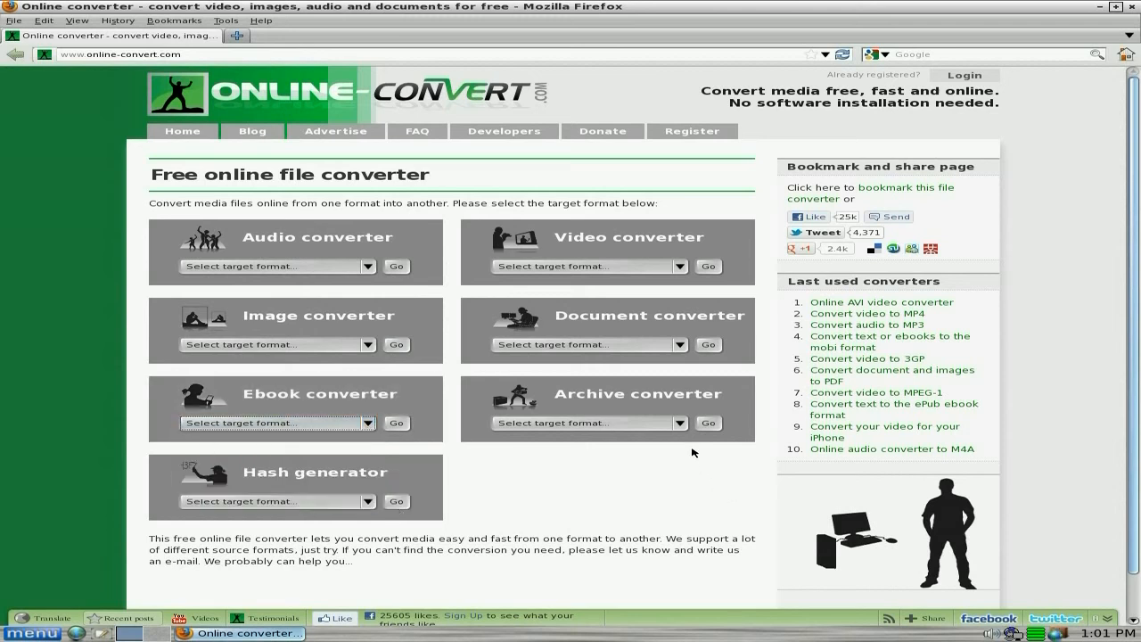
{"action": "left_click", "coordinate": [588, 422]}
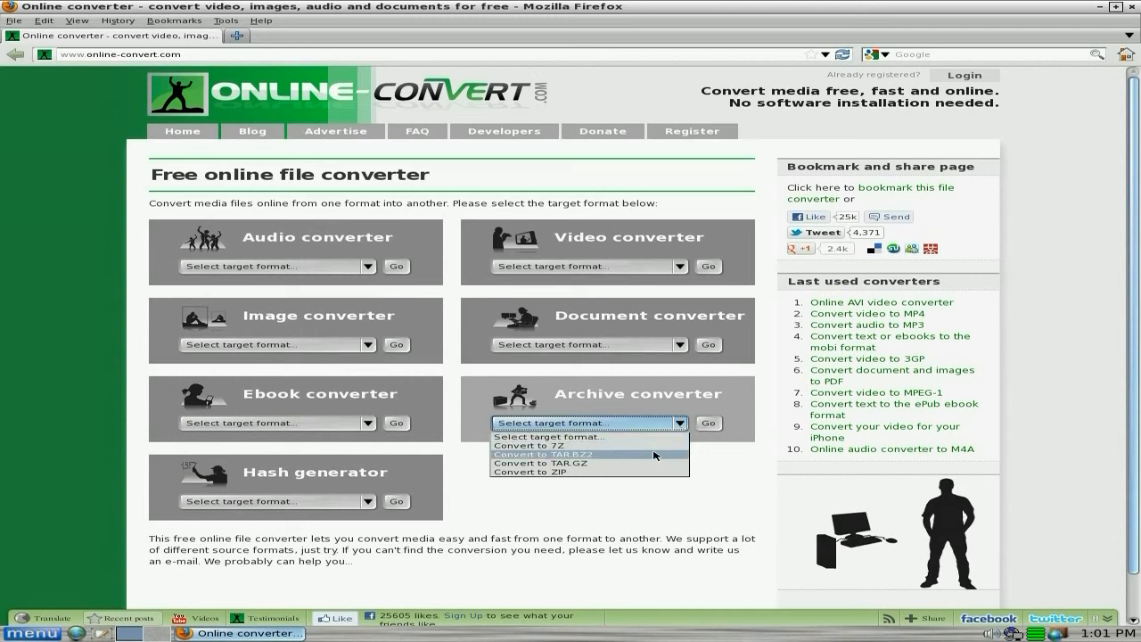
{"action": "left_click", "coordinate": [589, 422]}
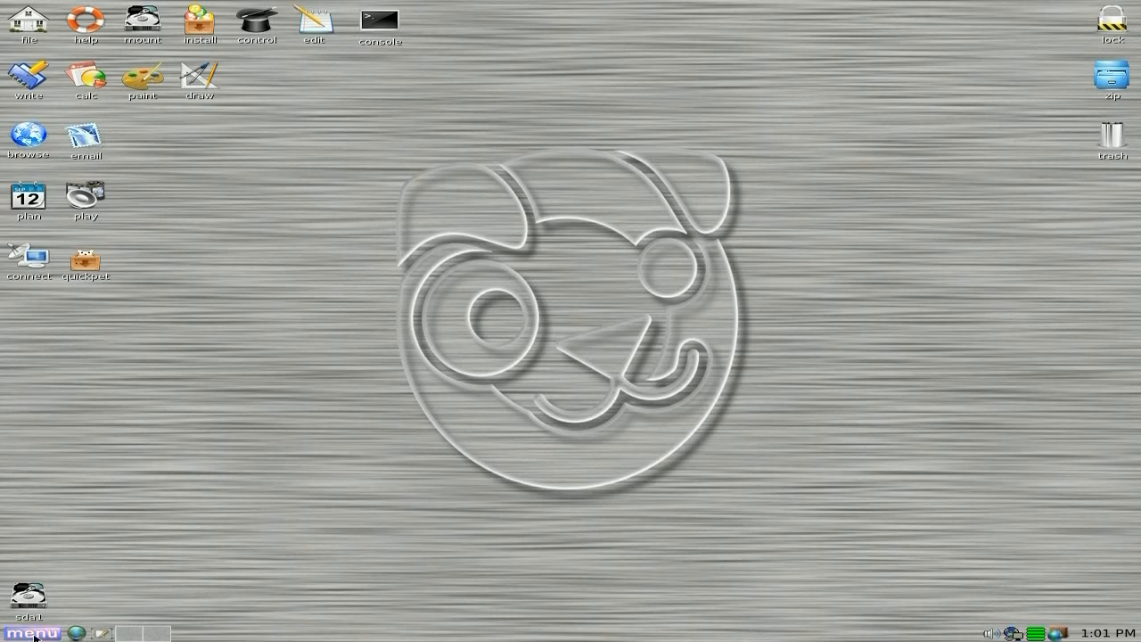
{"action": "left_click", "coordinate": [32, 635]}
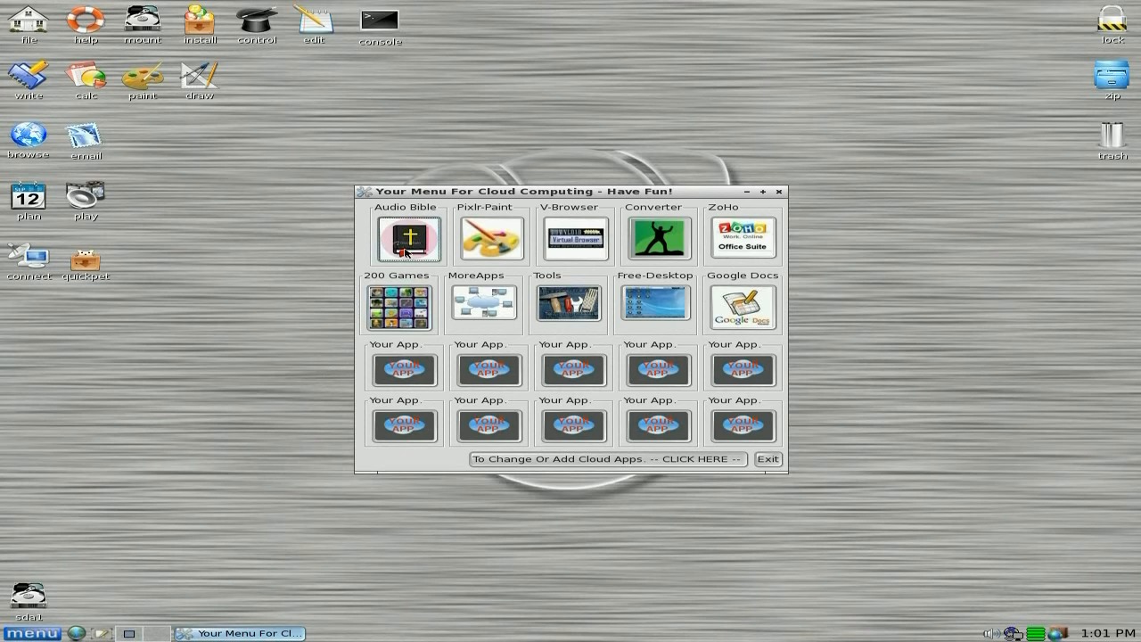
{"action": "mouse_move", "coordinate": [481, 240]}
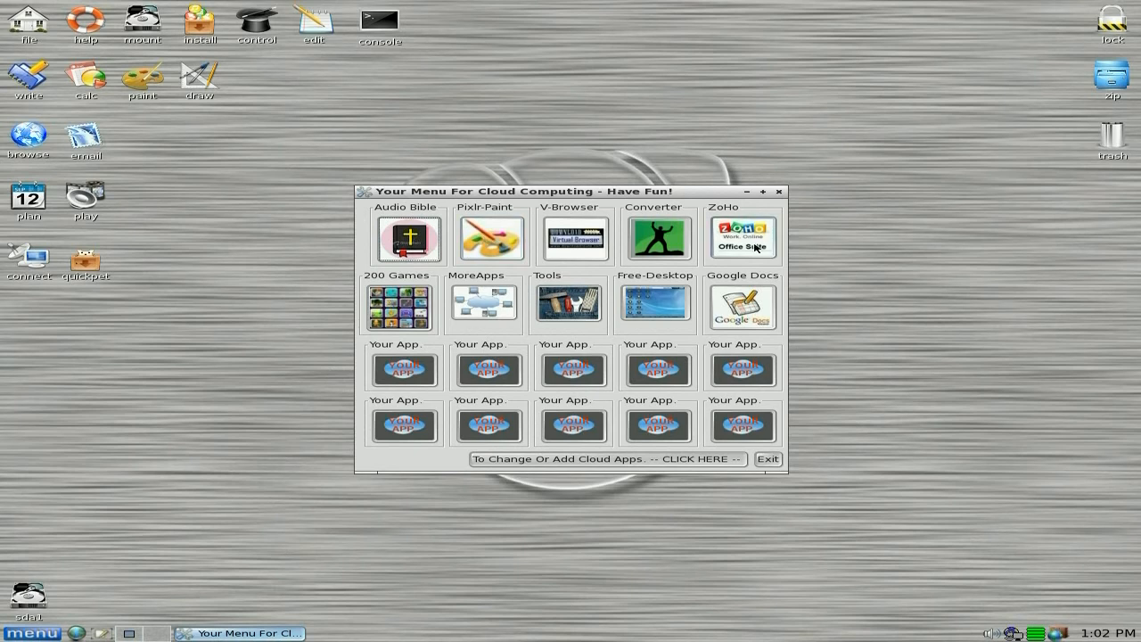
{"action": "mouse_move", "coordinate": [745, 307]}
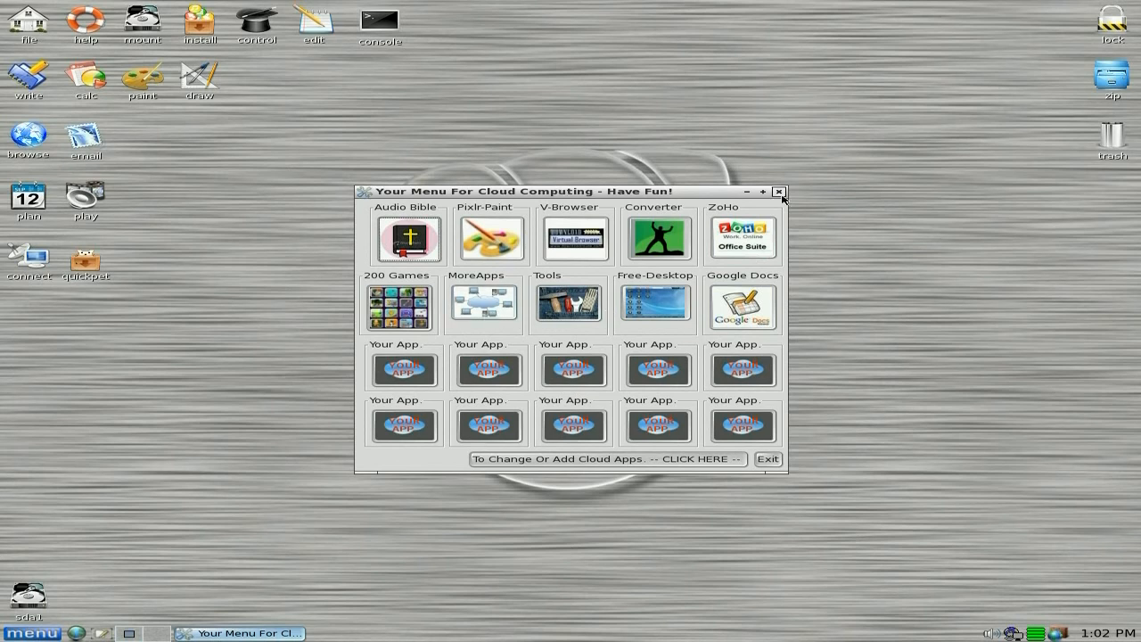
{"action": "left_click", "coordinate": [777, 191]}
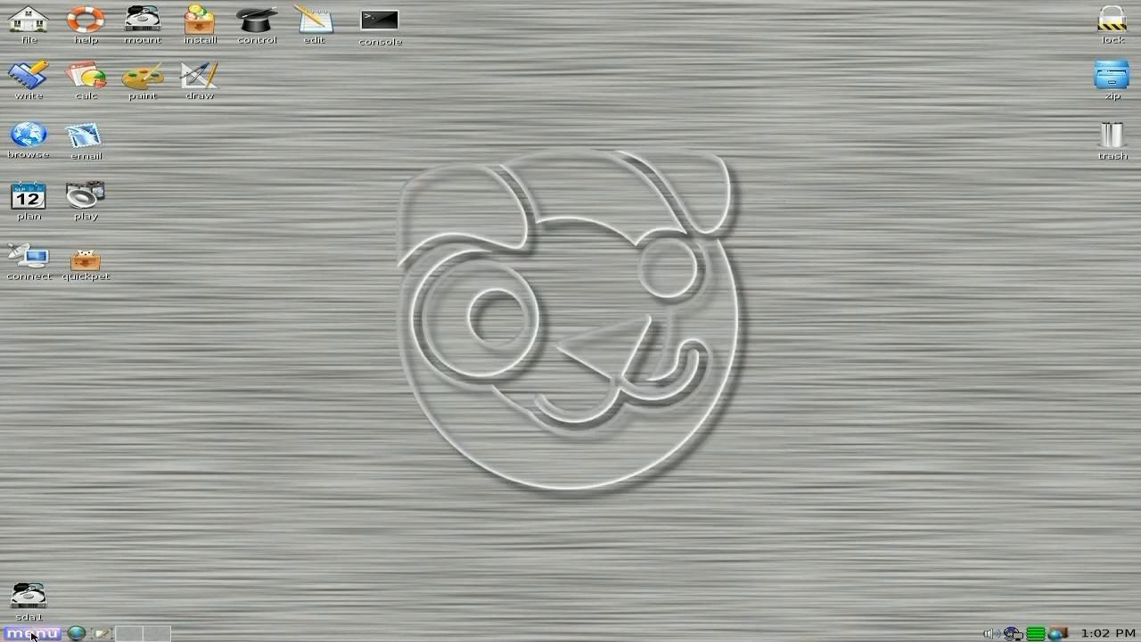
{"action": "left_click", "coordinate": [29, 633]}
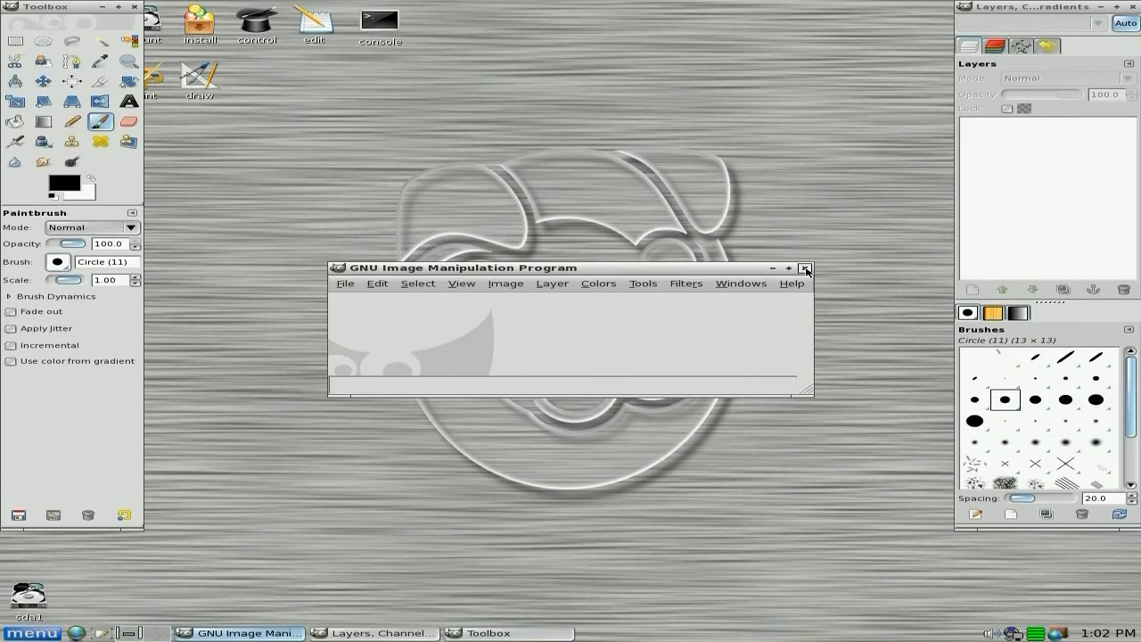
{"action": "left_click", "coordinate": [804, 268]}
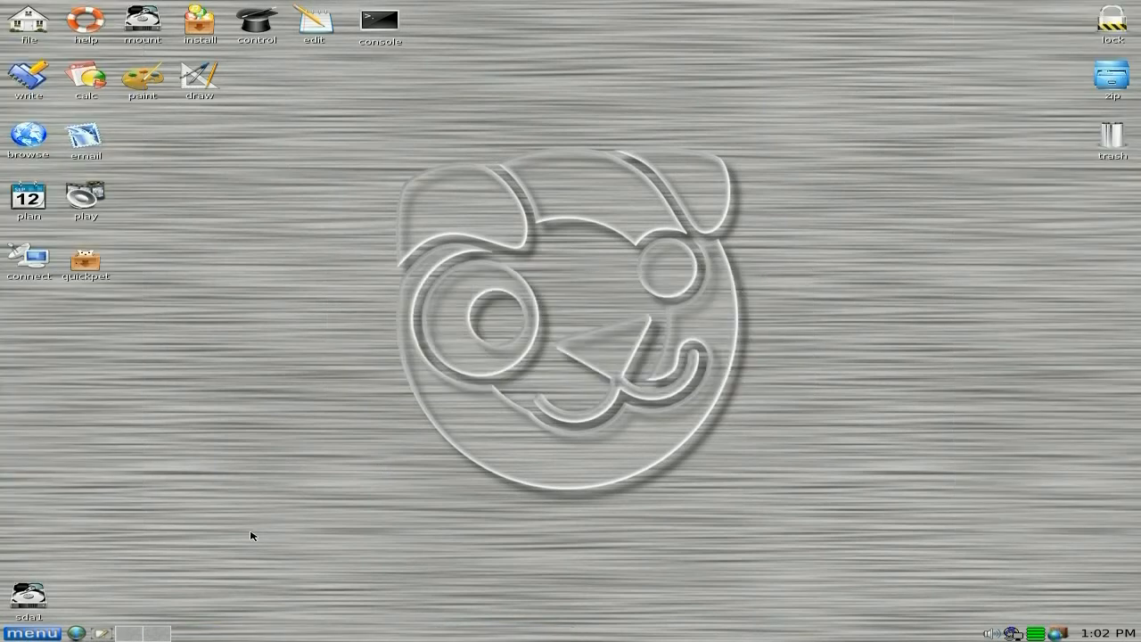
{"action": "left_click", "coordinate": [32, 633]}
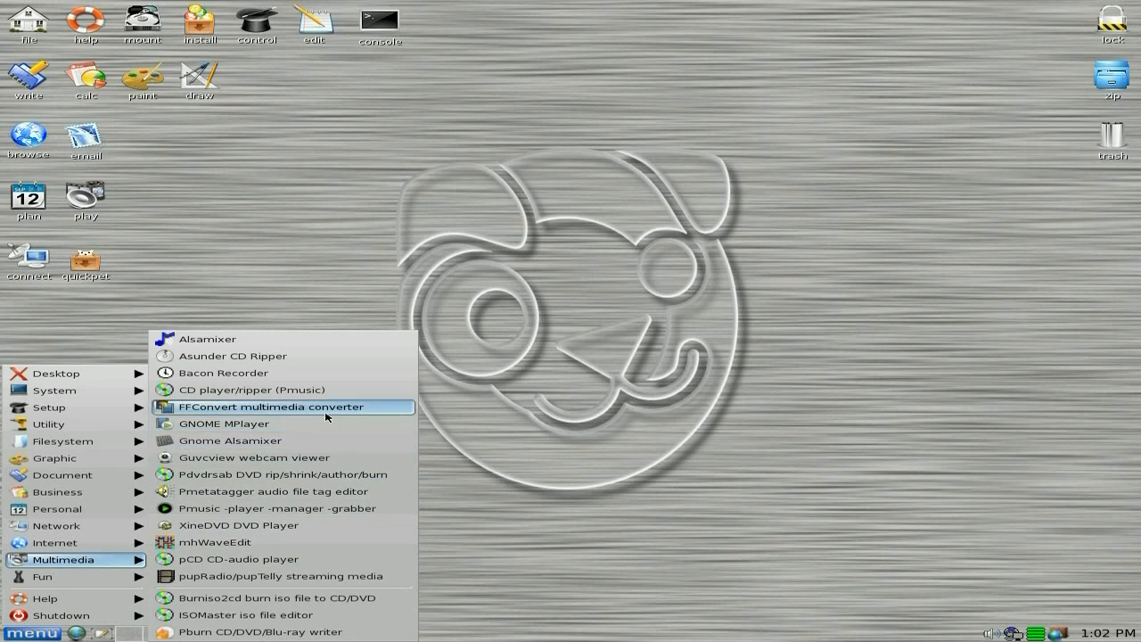
Launch FFConvert v1.2 showing default copy codecs and avi output format.
{"action": "left_click", "coordinate": [282, 407]}
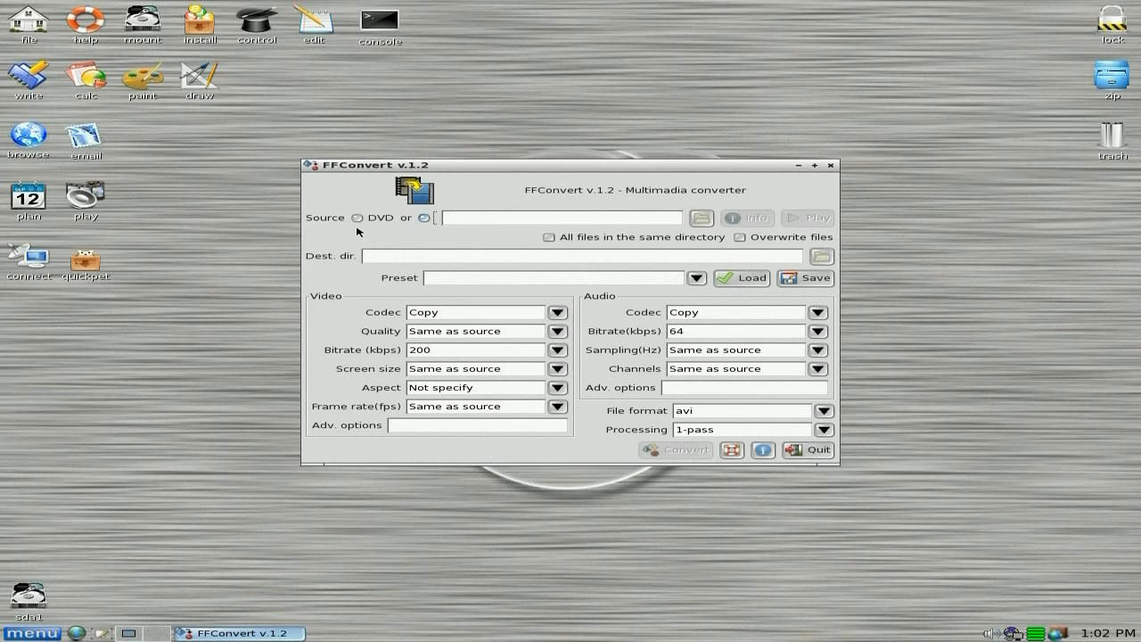
{"action": "mouse_move", "coordinate": [292, 310]}
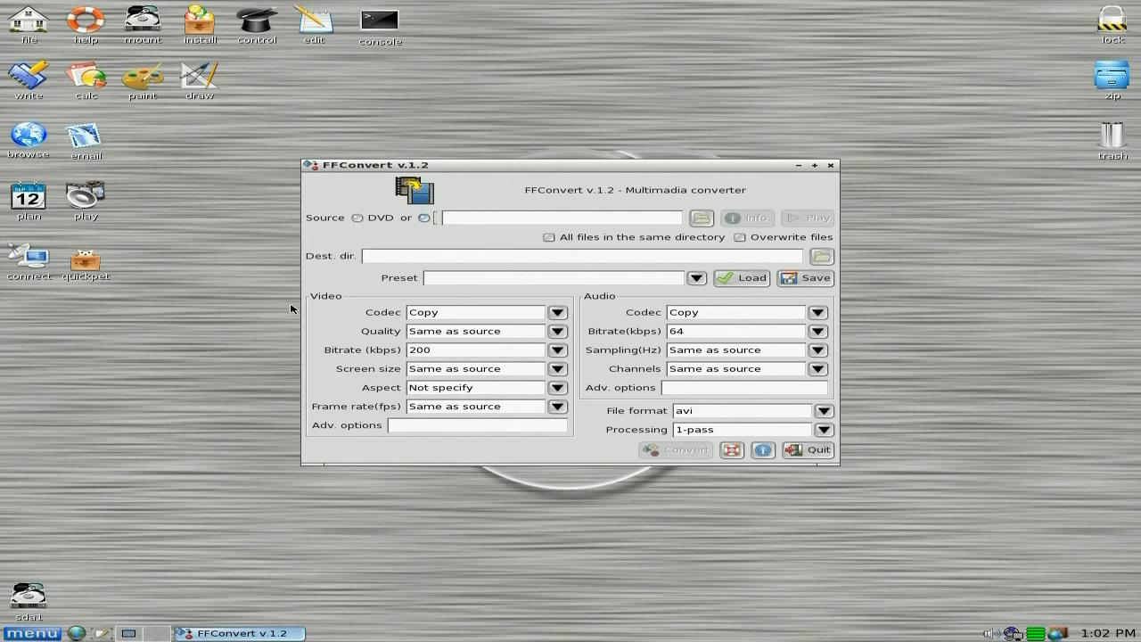
{"action": "mouse_move", "coordinate": [624, 455]}
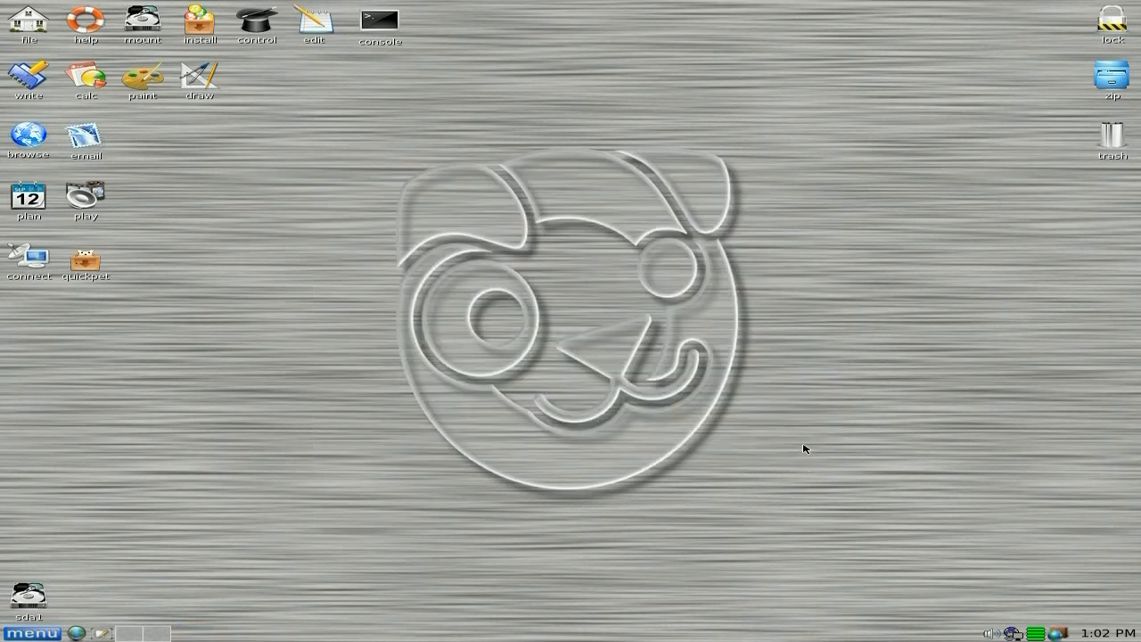
{"action": "mouse_move", "coordinate": [297, 201]}
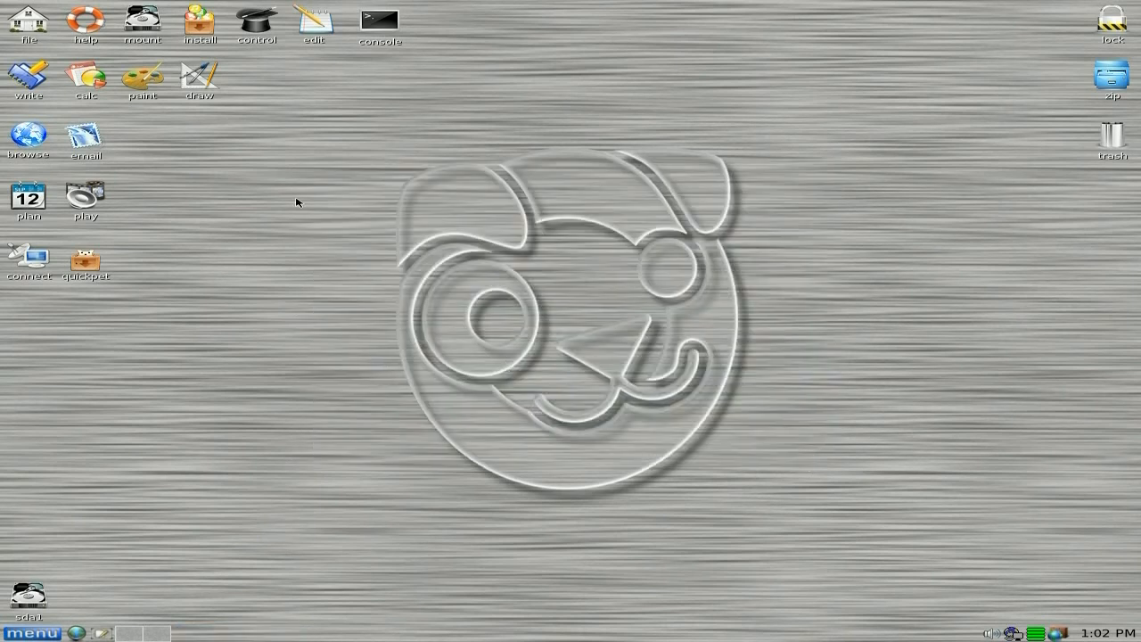
{"action": "mouse_move", "coordinate": [306, 135]}
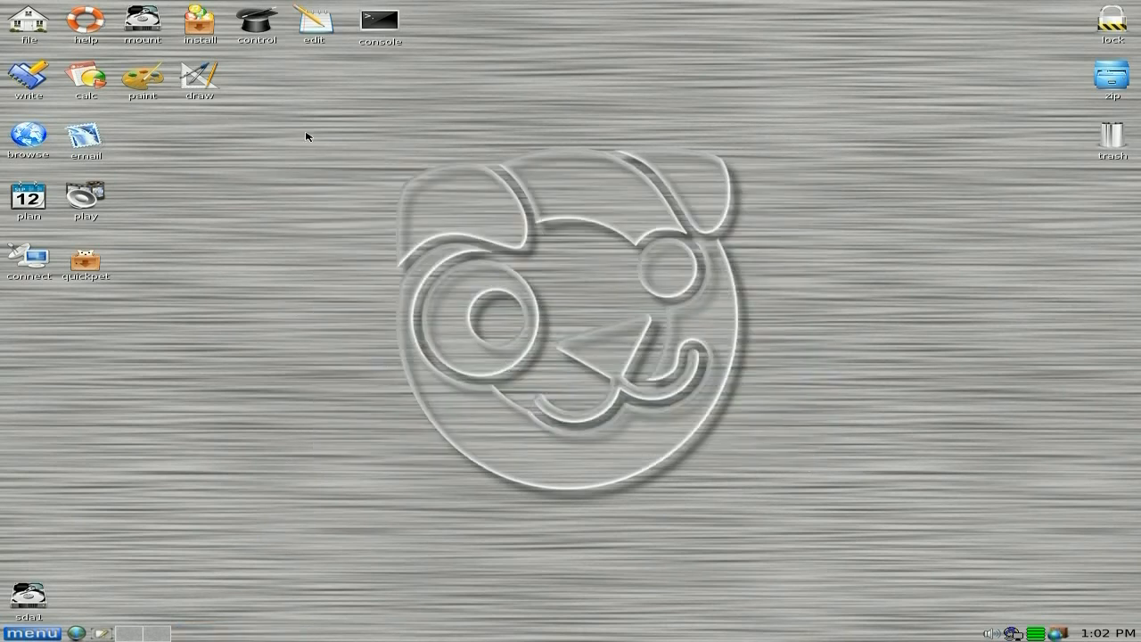